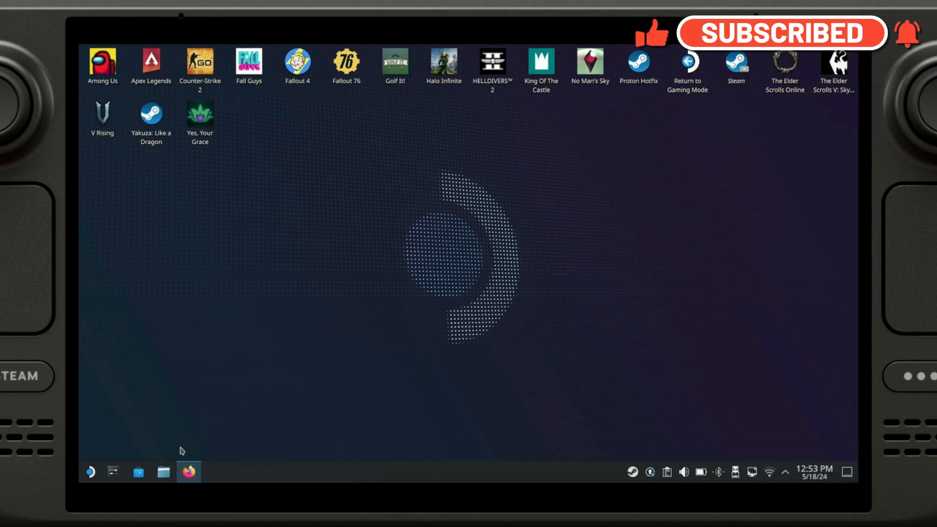
Search Google for 'github decky loader' in Firefox.
{"action": "left_click", "coordinate": [189, 471]}
{"action": "type", "text": "github decky"}
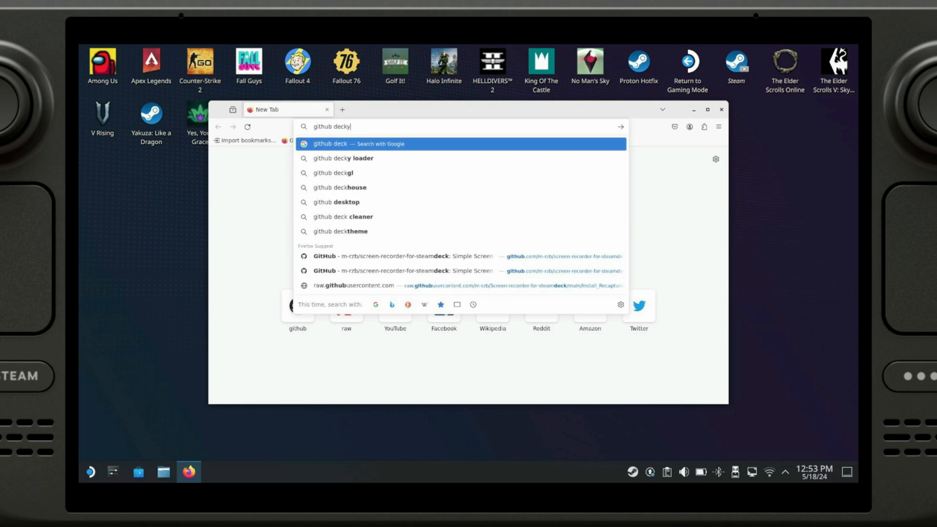
{"action": "left_click", "coordinate": [343, 158]}
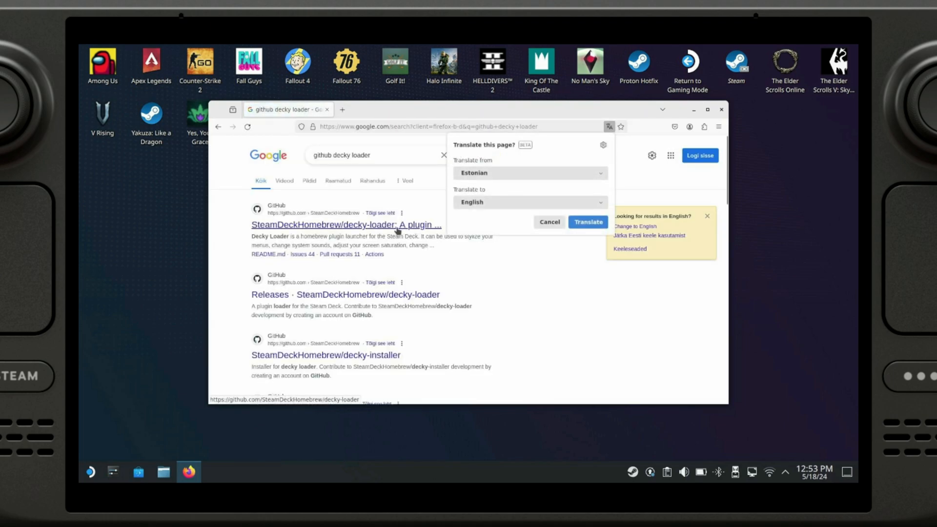
Download the Decky Loader installer from the SteamDeckHomebrew/decky-loader README and open the download.
{"action": "left_click", "coordinate": [345, 224]}
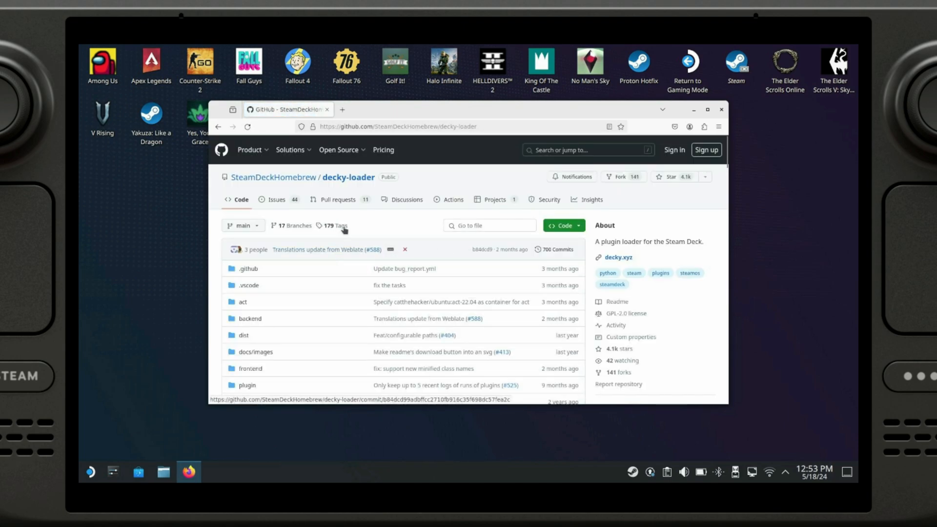
{"action": "left_click", "coordinate": [710, 110]}
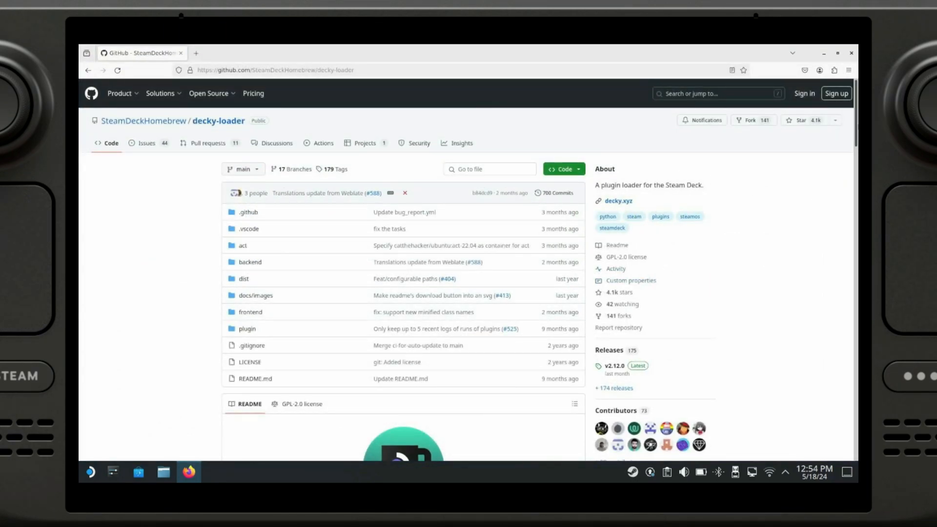
{"action": "scroll", "scroll_direction": "down", "scroll_amount": 3}
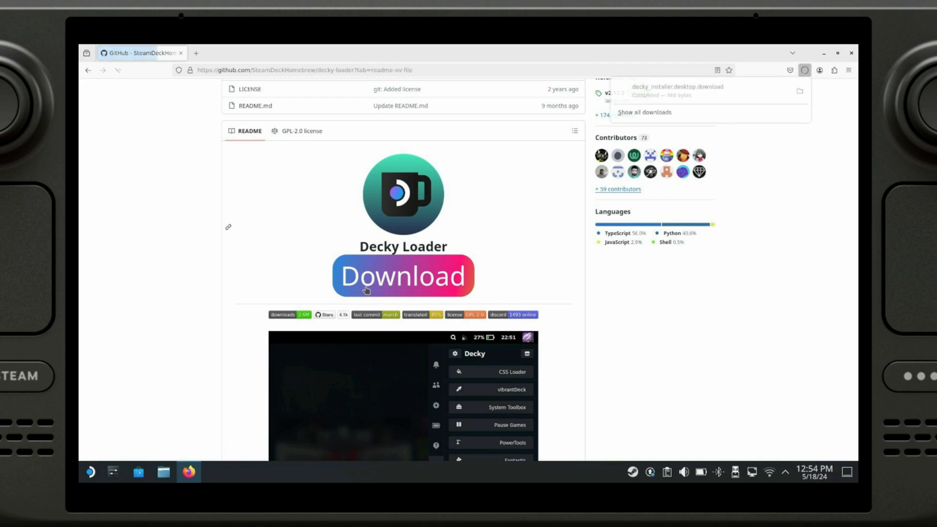
{"action": "left_click", "coordinate": [678, 86]}
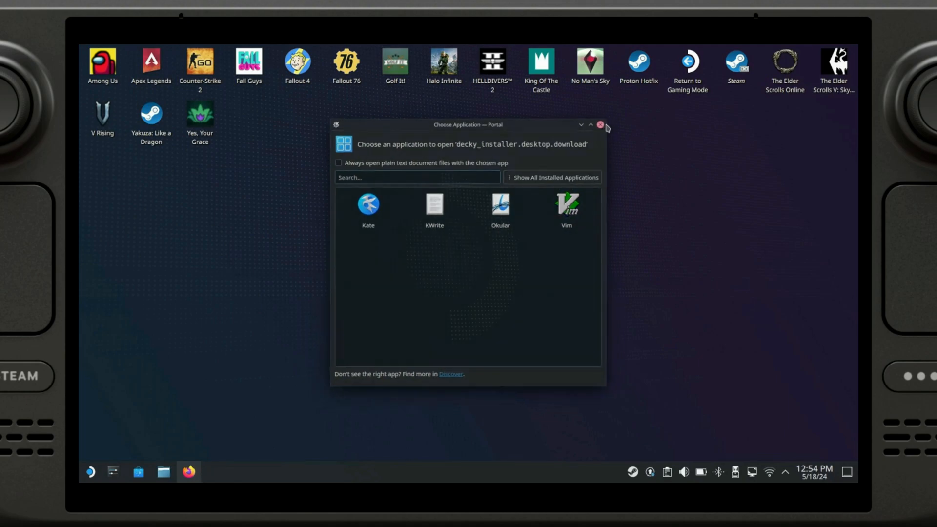
Move decky_installer.desktop.download from Downloads onto the desktop with Dolphin, then return to Firefox.
{"action": "left_click", "coordinate": [600, 124]}
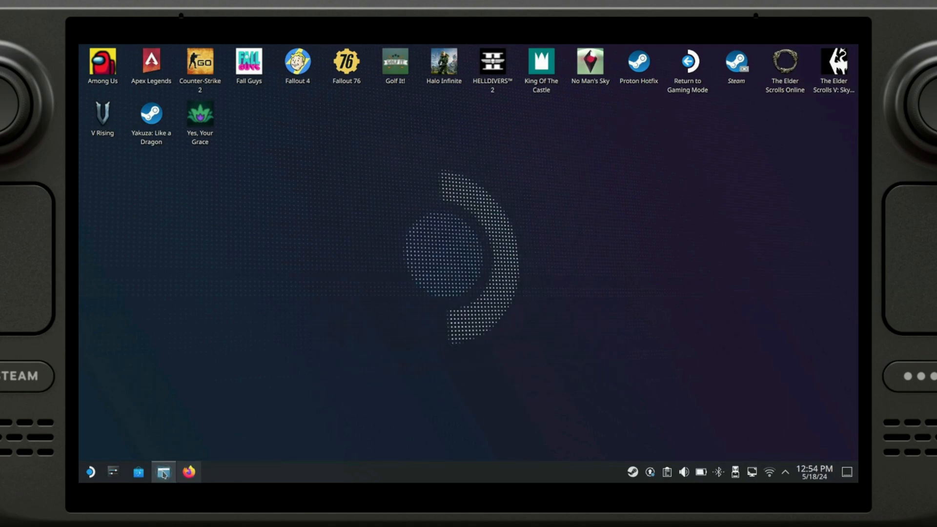
{"action": "left_click", "coordinate": [163, 473]}
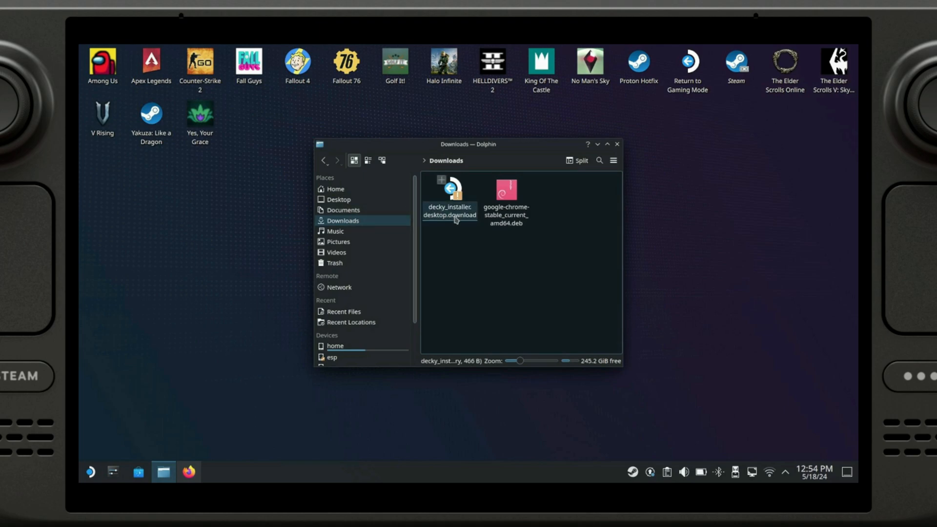
{"action": "left_click", "coordinate": [449, 197]}
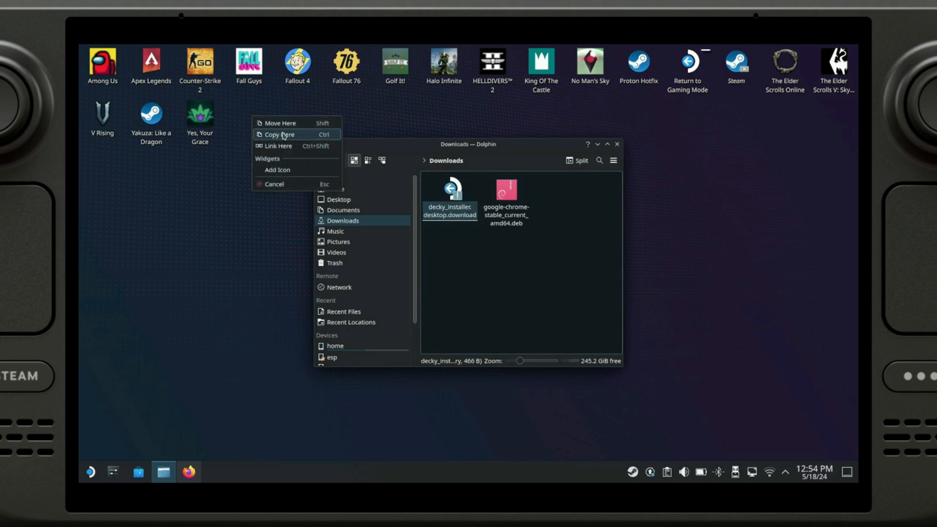
{"action": "left_click", "coordinate": [276, 134]}
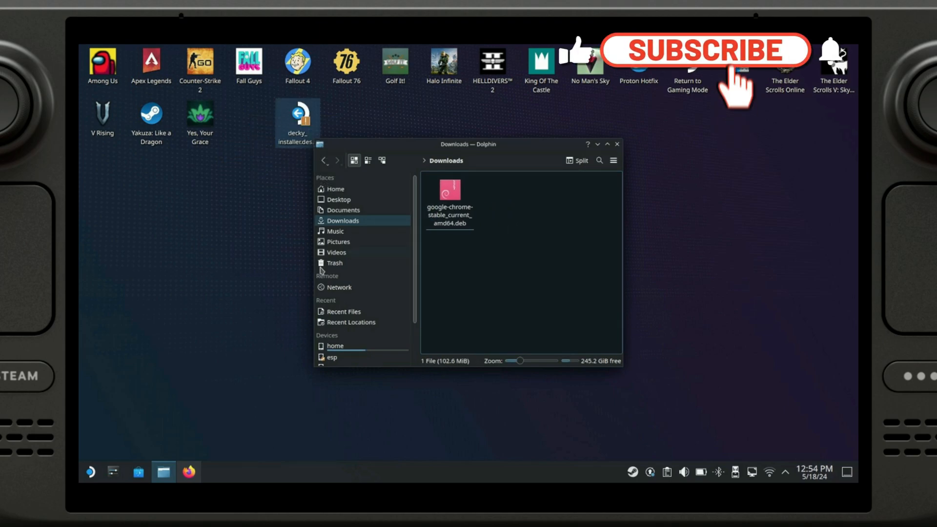
{"action": "left_click", "coordinate": [188, 472]}
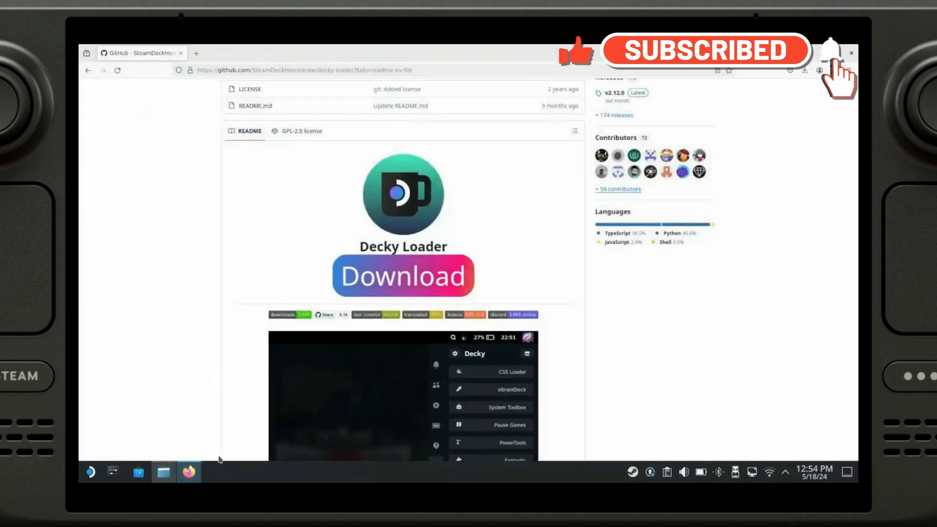
Scroll the README to the Installation steps and select the decky_installer.desktop file name.
{"action": "scroll", "scroll_direction": "down", "scroll_amount": 3}
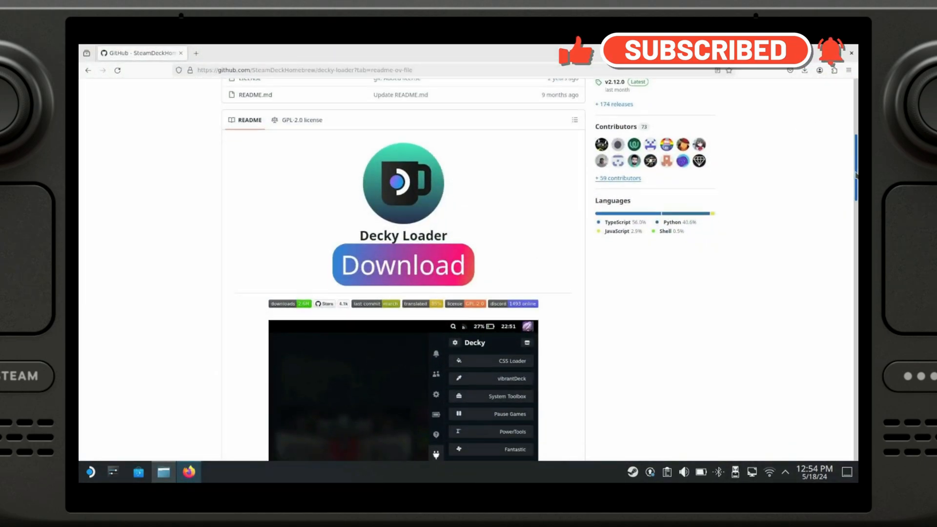
{"action": "scroll", "scroll_direction": "down", "scroll_amount": 3}
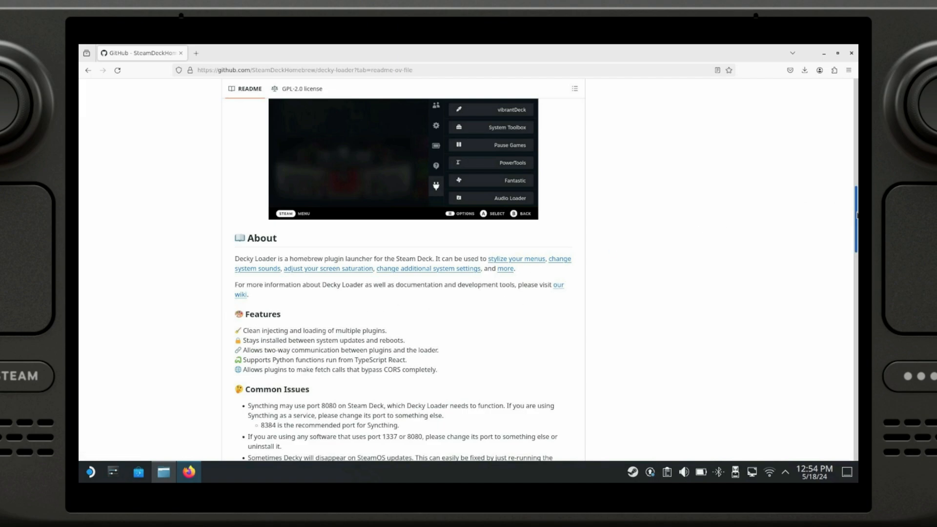
{"action": "scroll", "scroll_direction": "down", "scroll_amount": 3}
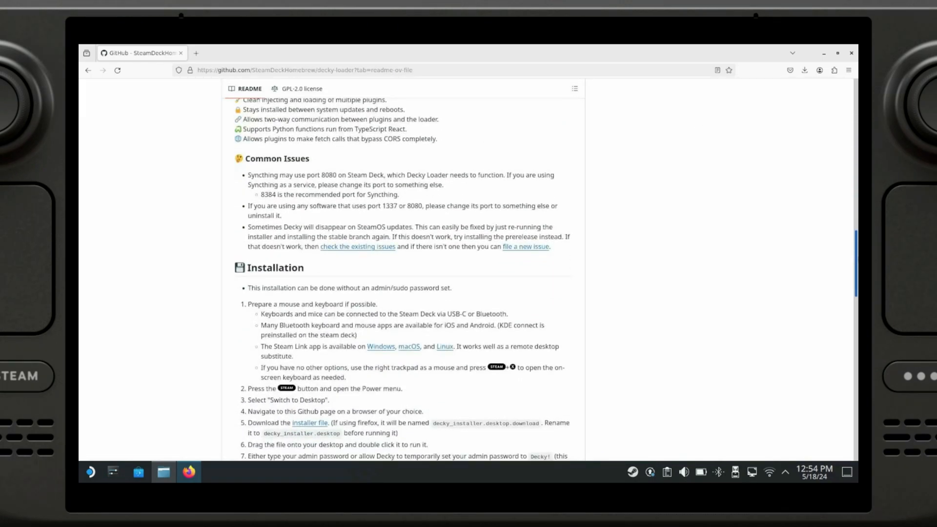
{"action": "scroll", "scroll_direction": "down", "scroll_amount": 3}
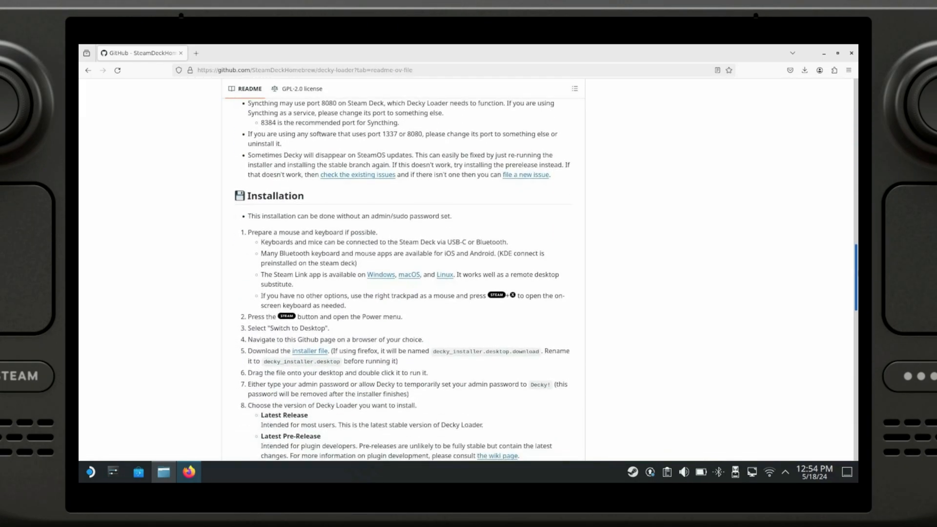
{"action": "scroll", "scroll_direction": "down", "scroll_amount": 3}
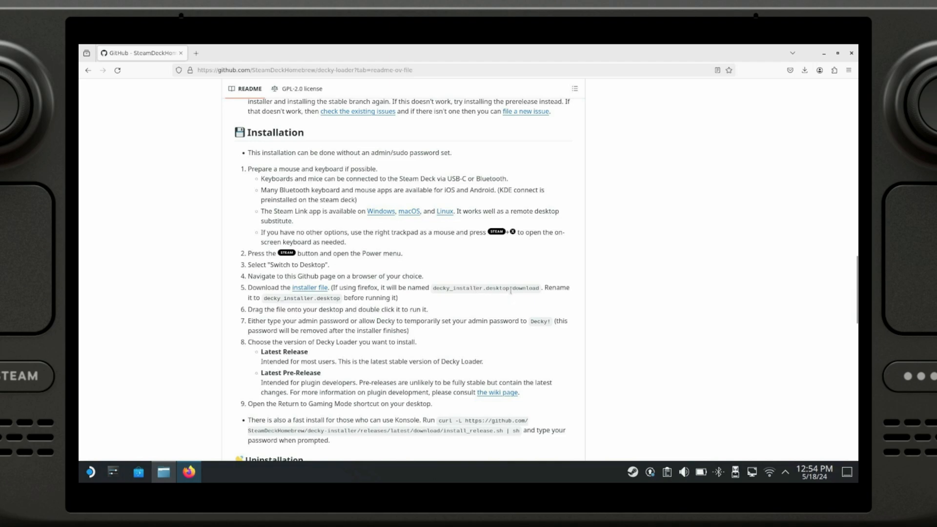
{"action": "mouse_move", "coordinate": [316, 306]}
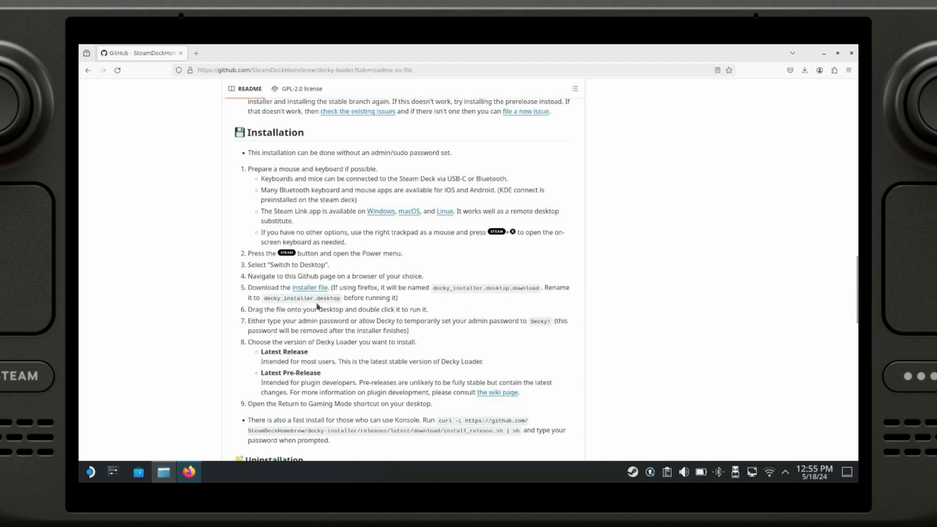
{"action": "double_click", "coordinate": [525, 286]}
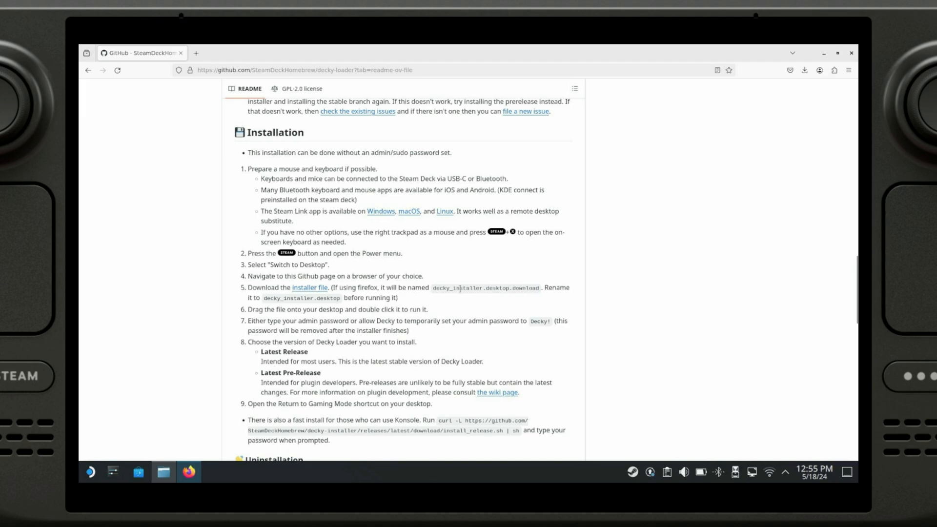
{"action": "mouse_move", "coordinate": [375, 243]}
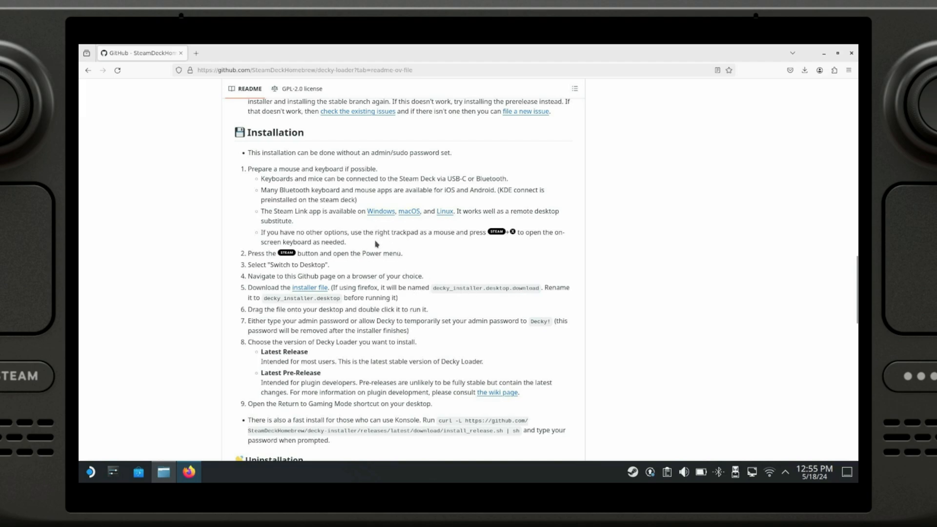
{"action": "mouse_move", "coordinate": [848, 54]}
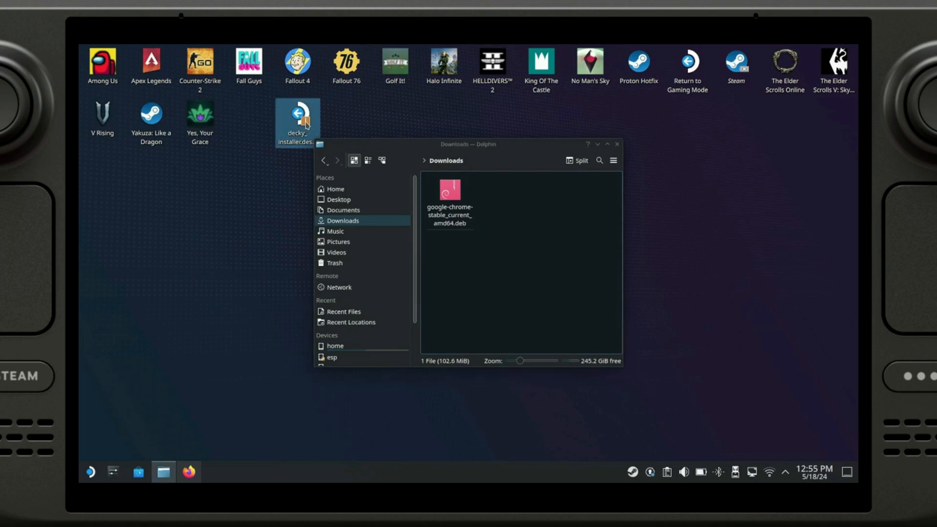
Rename the desktop installer to drop the .download extension so it shows as Install Decky, and close Dolphin.
{"action": "right_click", "coordinate": [295, 118]}
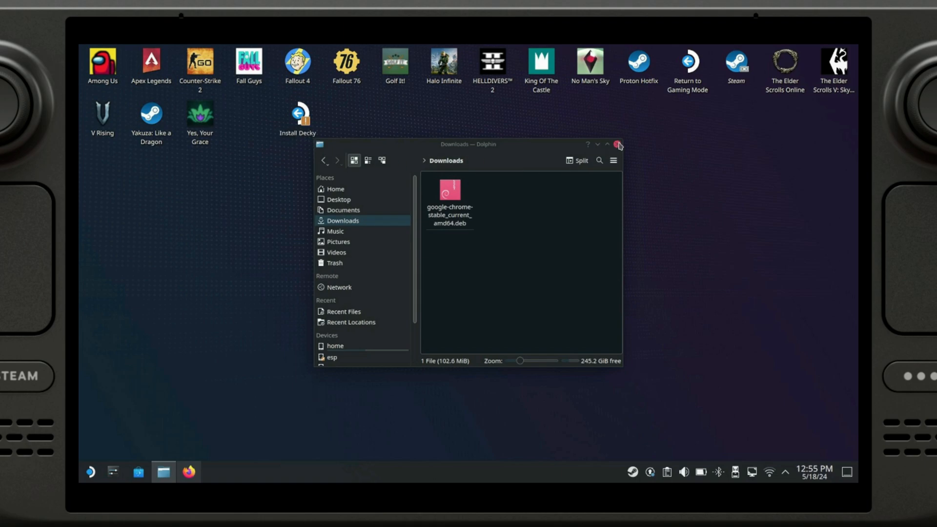
{"action": "mouse_move", "coordinate": [616, 147]}
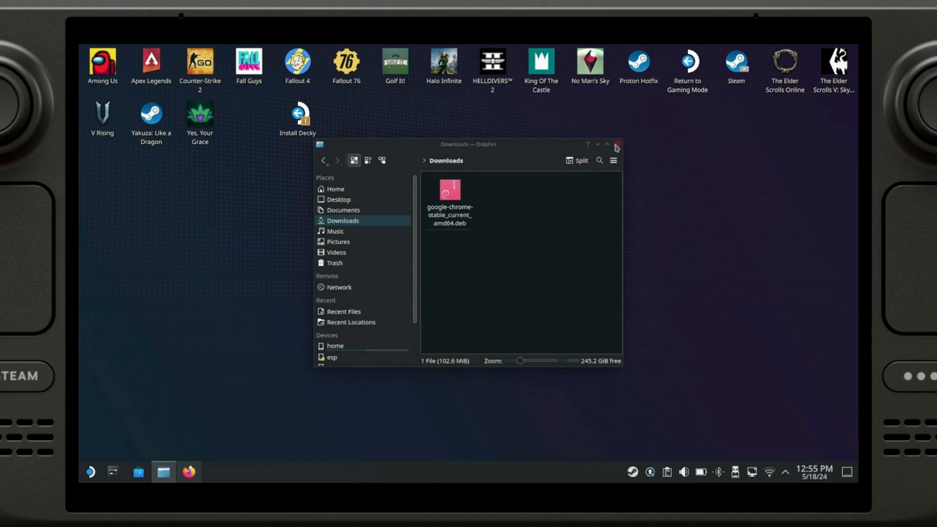
{"action": "left_click", "coordinate": [616, 144]}
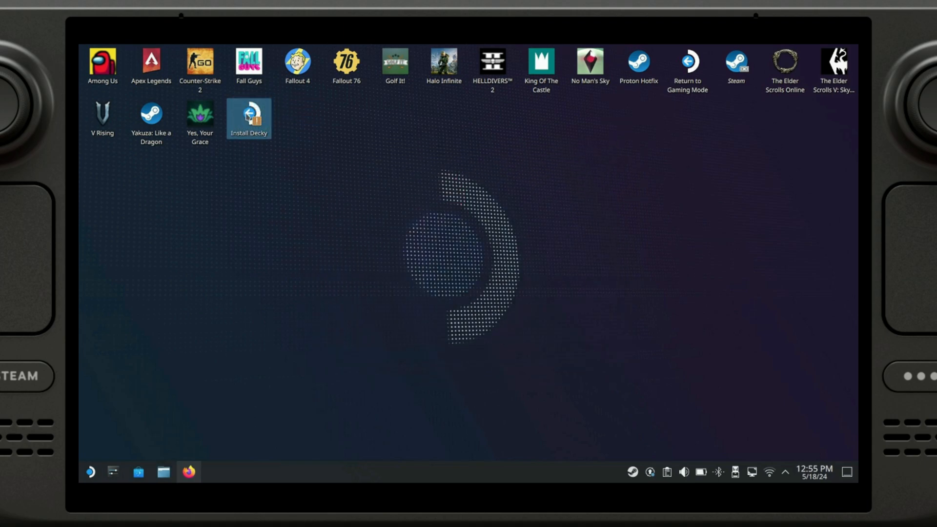
Run Install Decky, accept the temporary admin password, install the release branch and dismiss the finished installer.
{"action": "double_click", "coordinate": [248, 118]}
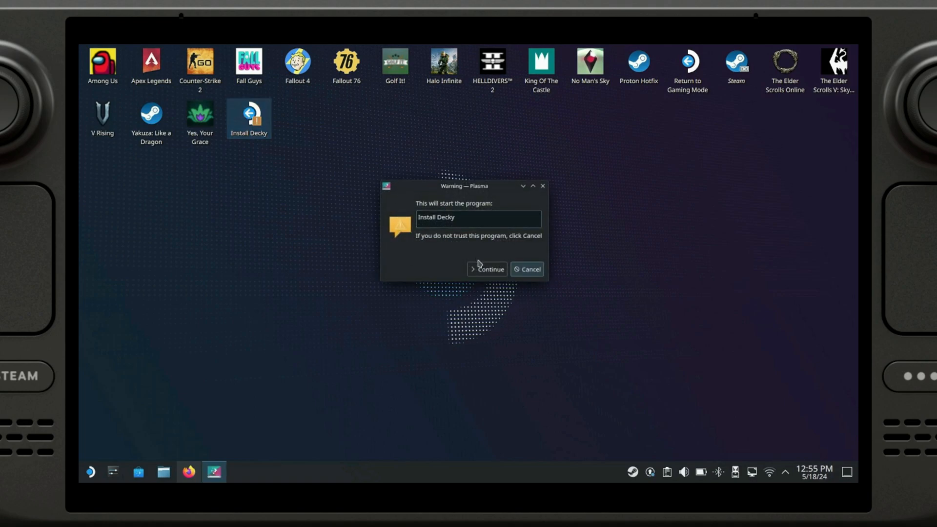
{"action": "left_click", "coordinate": [486, 270]}
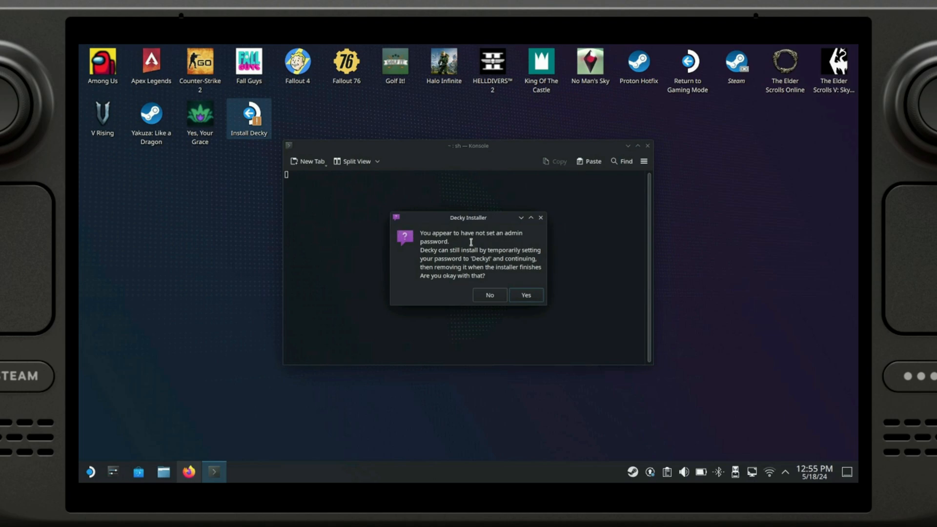
{"action": "mouse_move", "coordinate": [480, 230]}
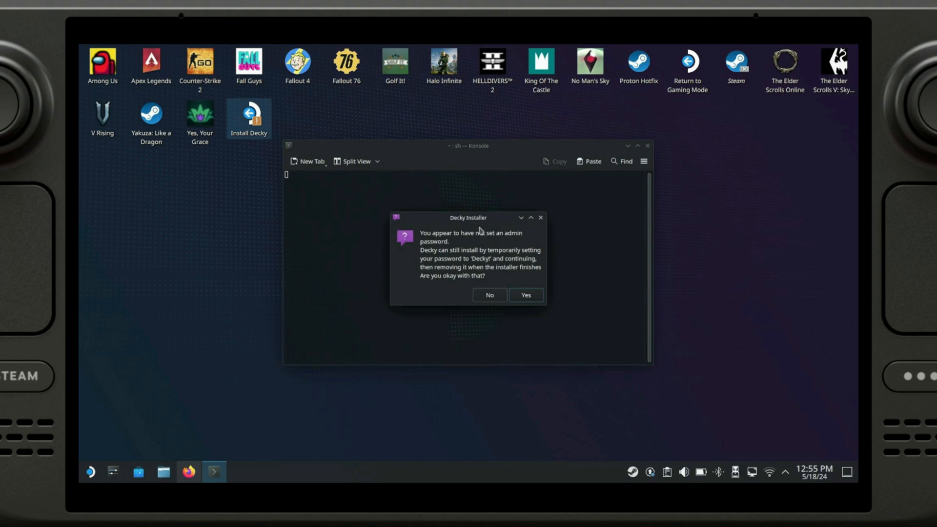
{"action": "mouse_move", "coordinate": [481, 270]}
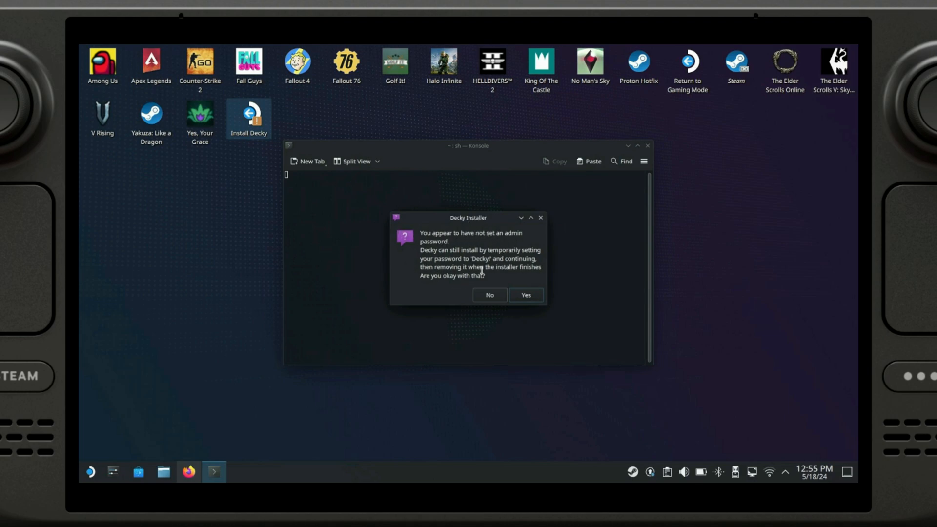
{"action": "mouse_move", "coordinate": [517, 230]}
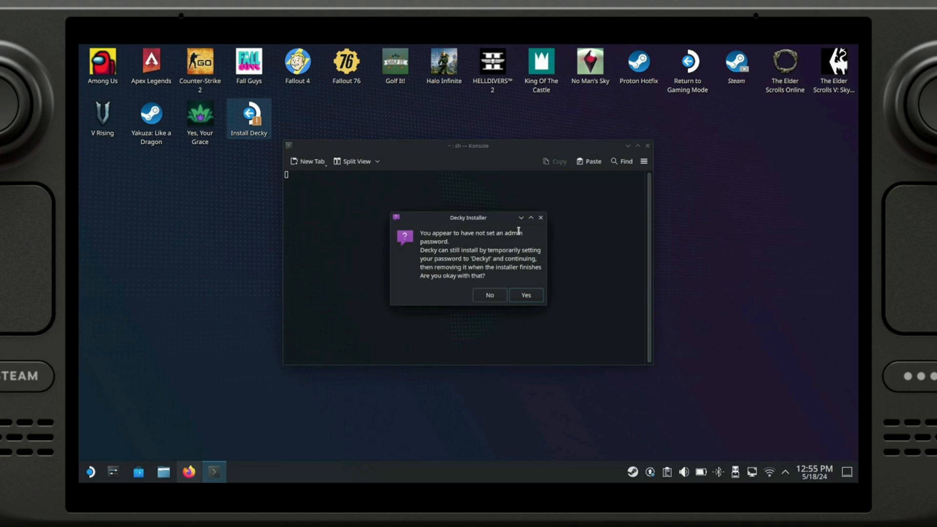
{"action": "mouse_move", "coordinate": [427, 250]}
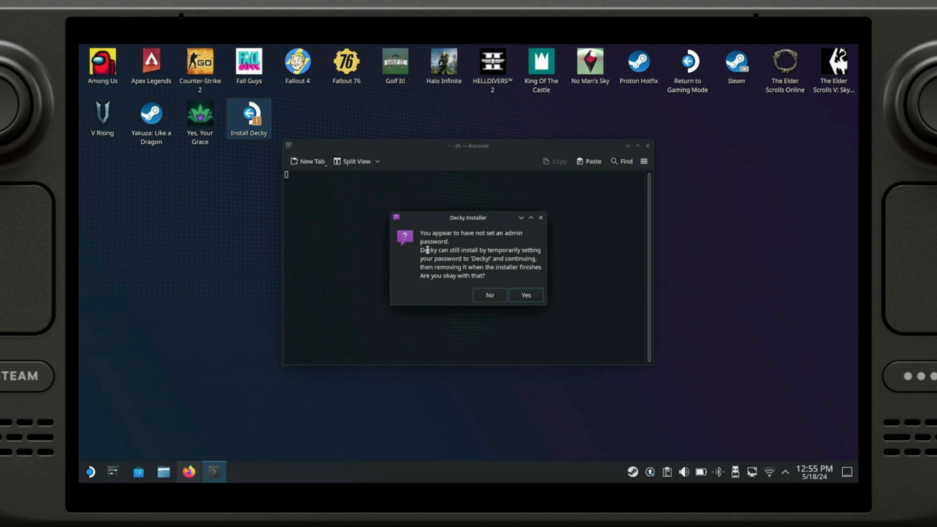
{"action": "mouse_move", "coordinate": [386, 268]}
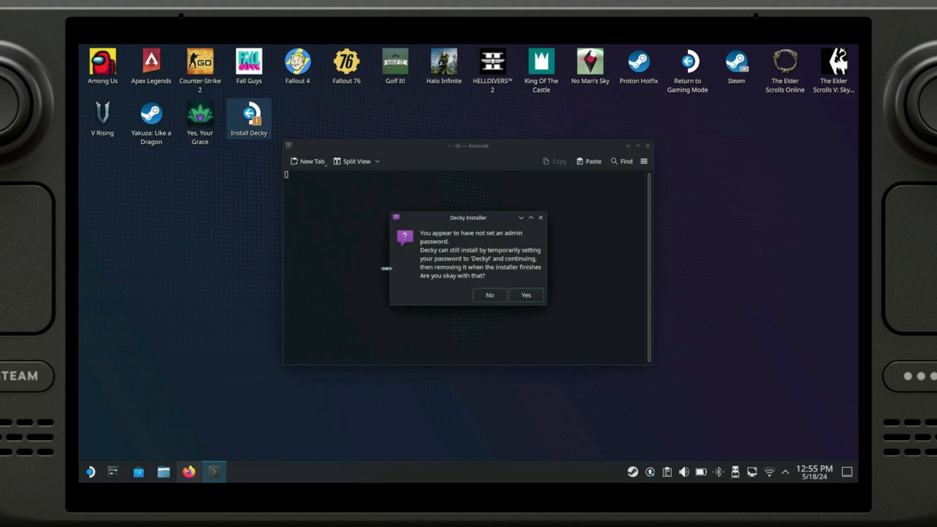
{"action": "mouse_move", "coordinate": [472, 239]}
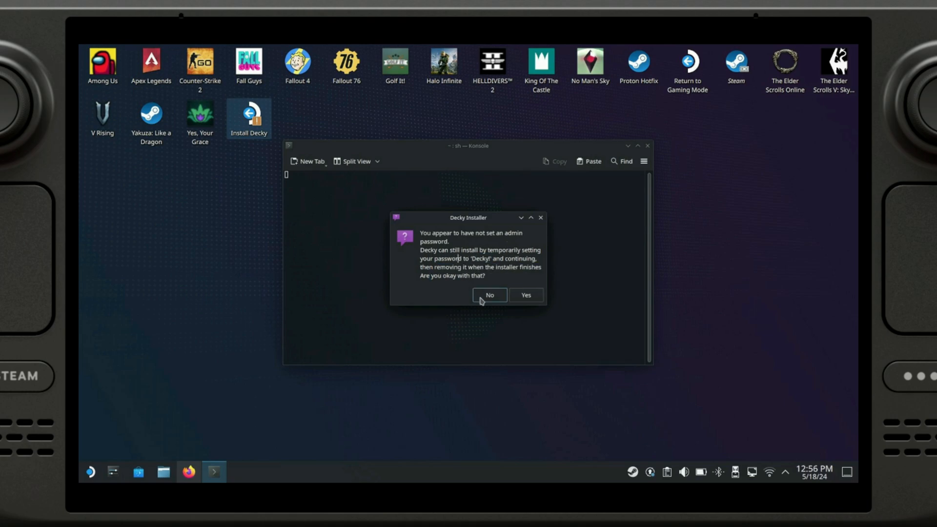
{"action": "left_click", "coordinate": [525, 294]}
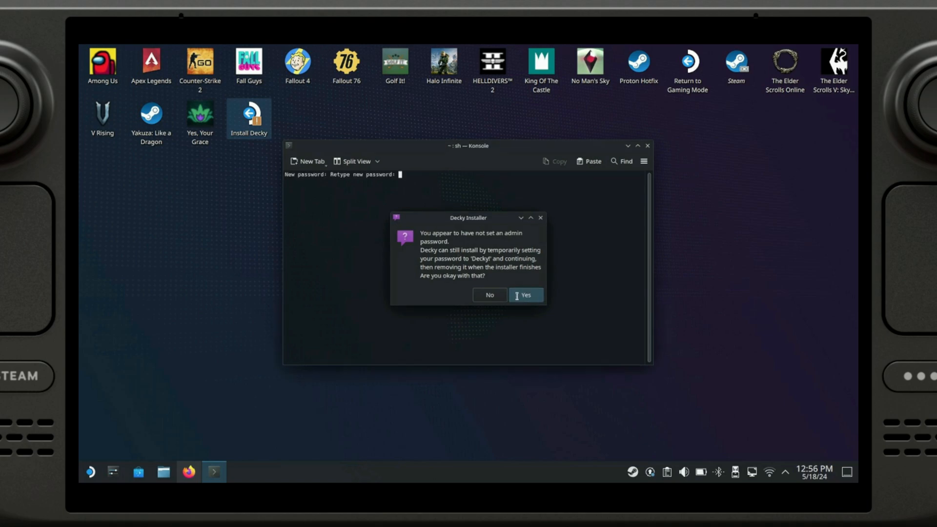
{"action": "left_click", "coordinate": [524, 295]}
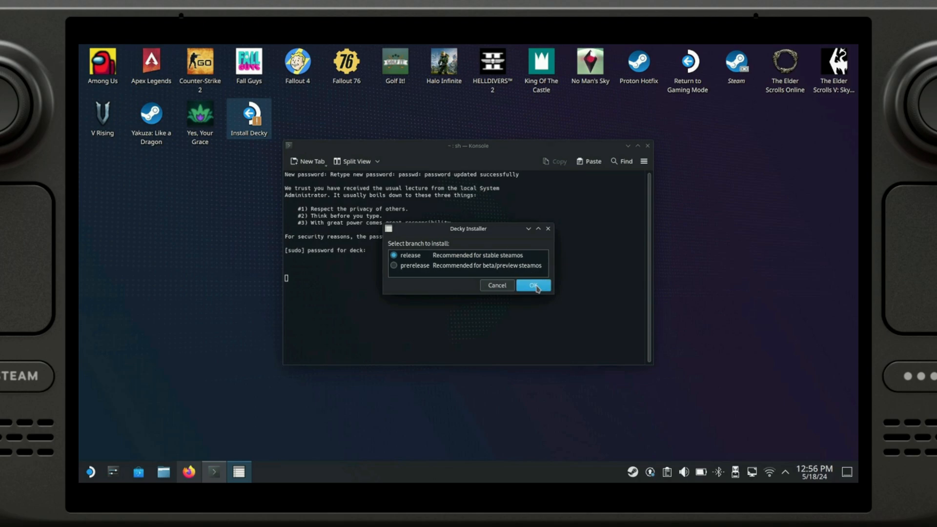
{"action": "left_click", "coordinate": [532, 285]}
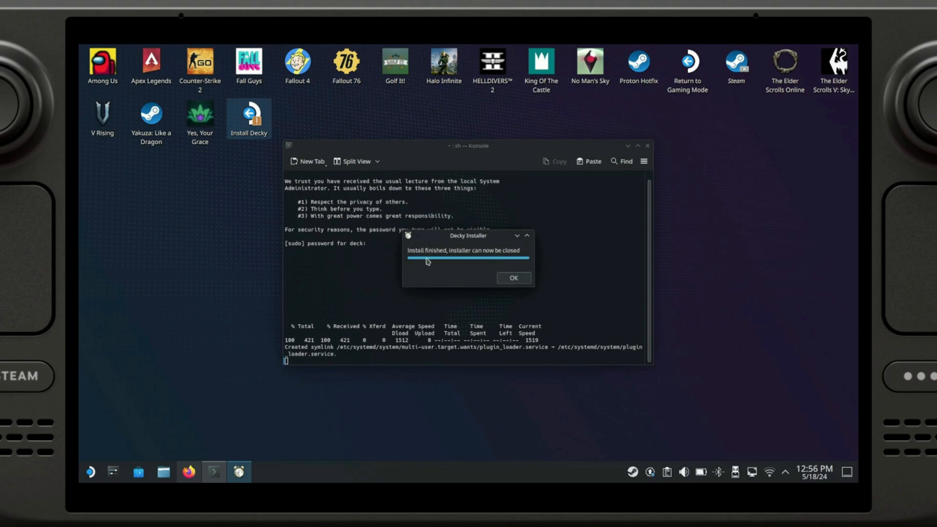
{"action": "left_click", "coordinate": [512, 277]}
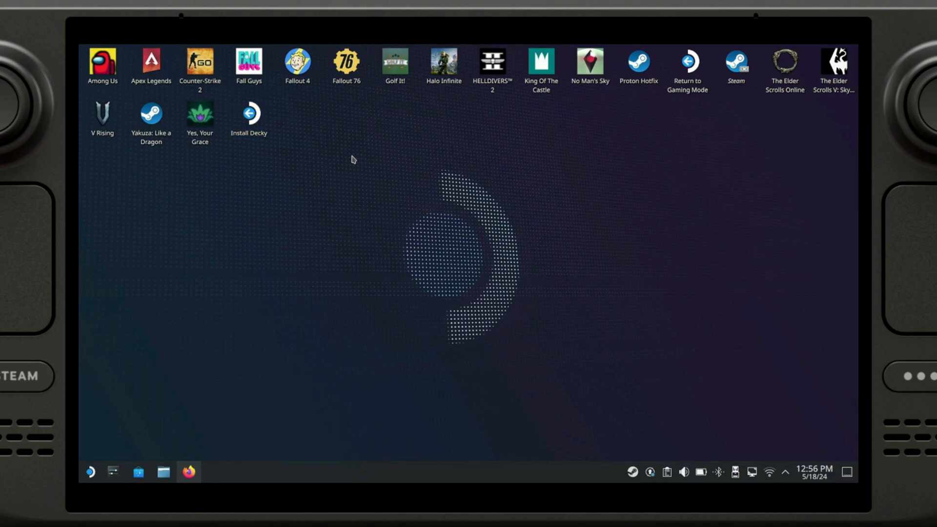
{"action": "mouse_move", "coordinate": [571, 382]}
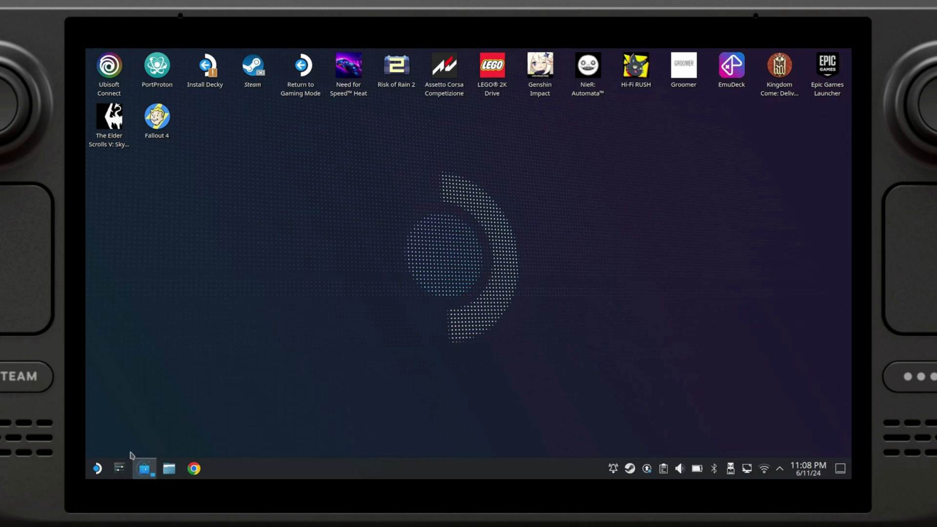
Find ProtonUp-Qt in Discover by searching 'protonup' and launch it.
{"action": "left_click", "coordinate": [144, 467]}
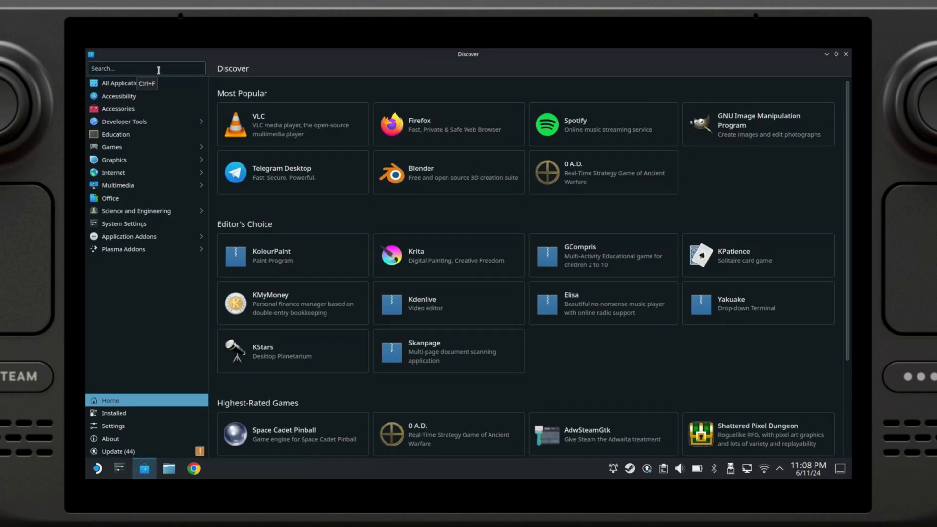
{"action": "type", "text": "protonup"}
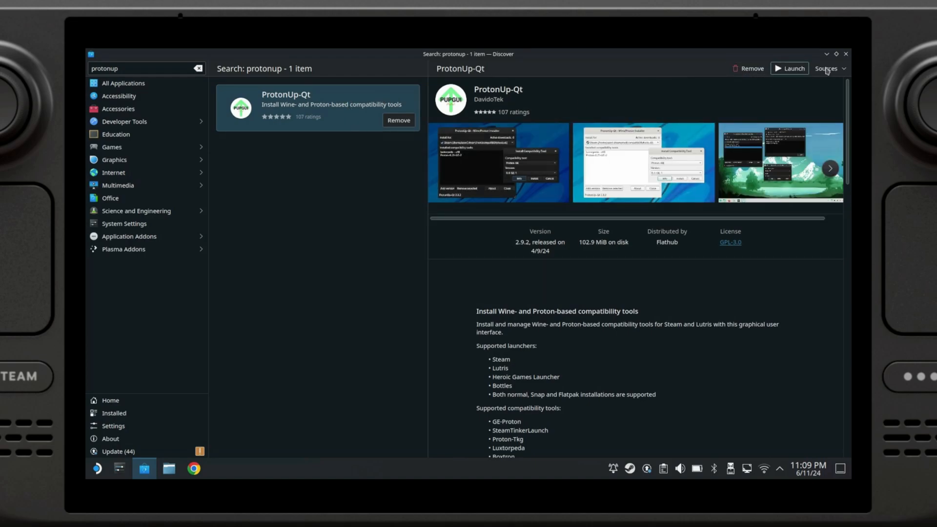
{"action": "mouse_move", "coordinate": [796, 73]}
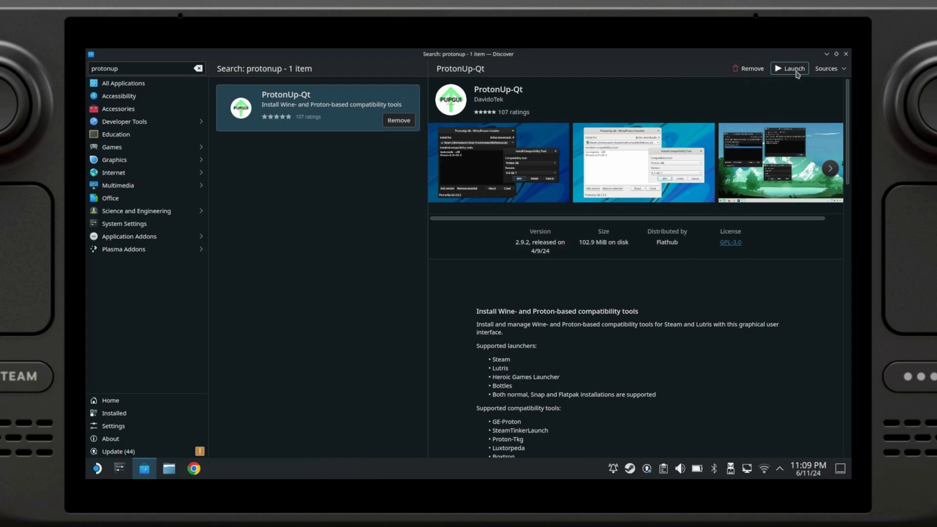
{"action": "left_click", "coordinate": [789, 68]}
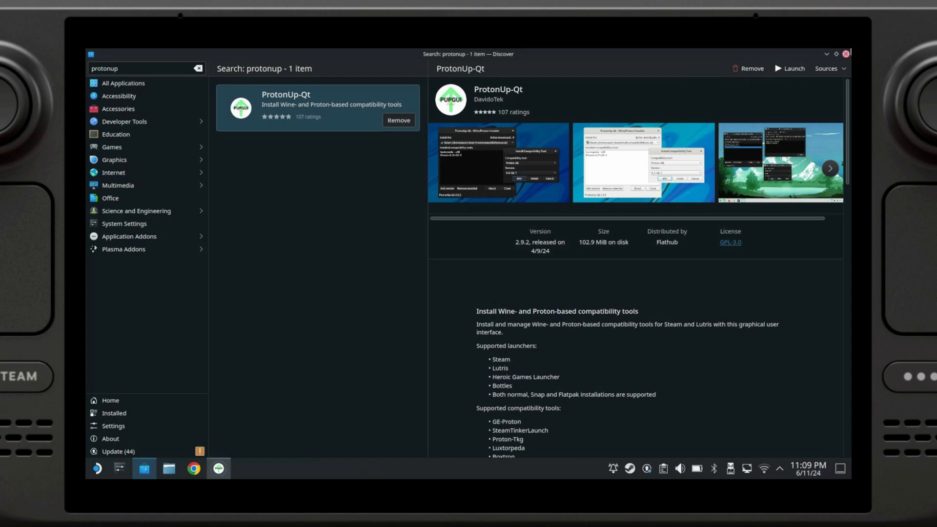
Close Discover and install GE-Proton9-7 as a new compatibility tool in ProtonUp-Qt.
{"action": "left_click", "coordinate": [789, 68]}
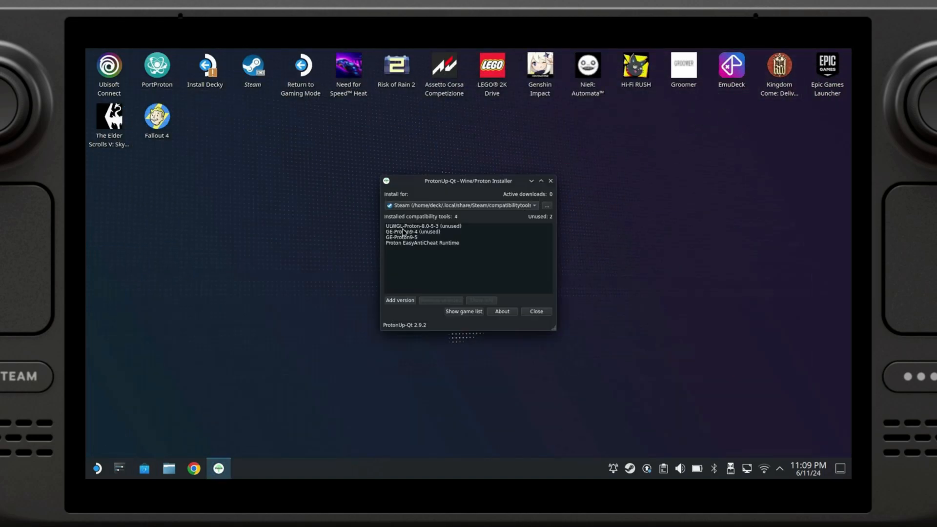
{"action": "left_click", "coordinate": [419, 233]}
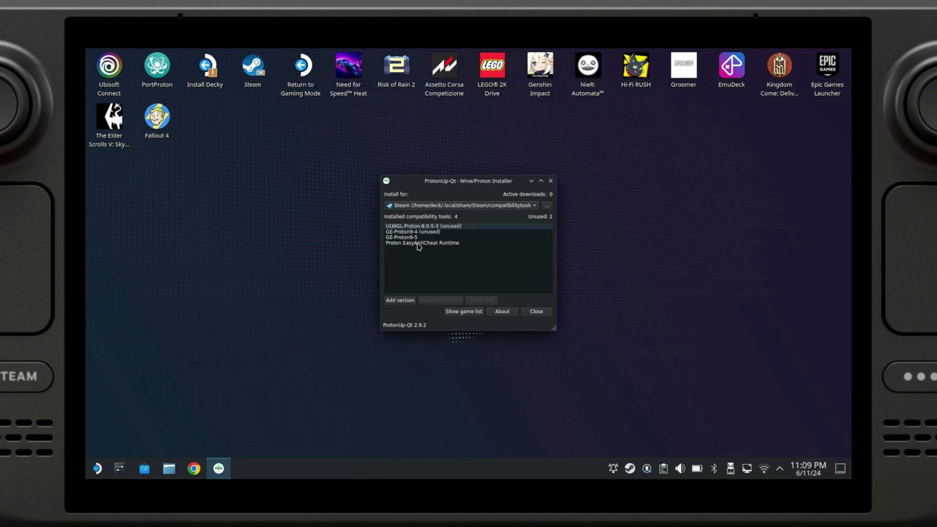
{"action": "left_click", "coordinate": [422, 243]}
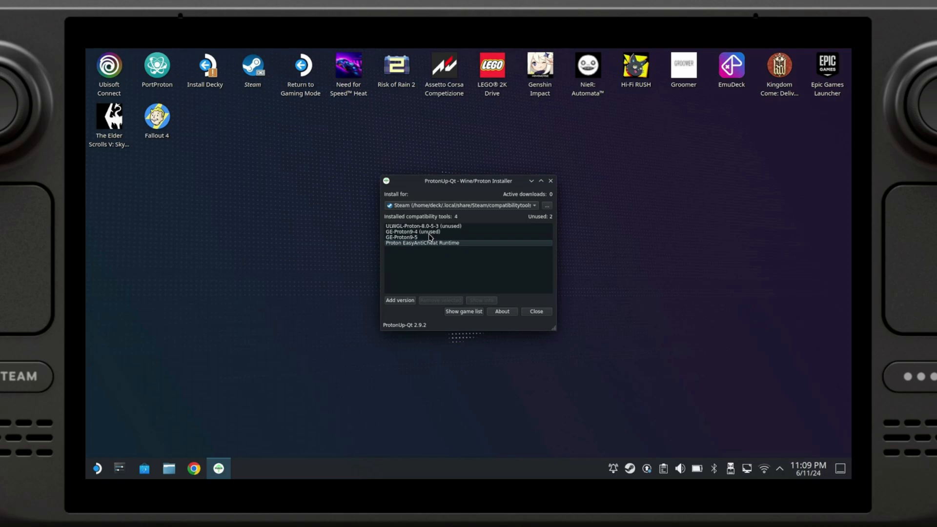
{"action": "mouse_move", "coordinate": [399, 303]}
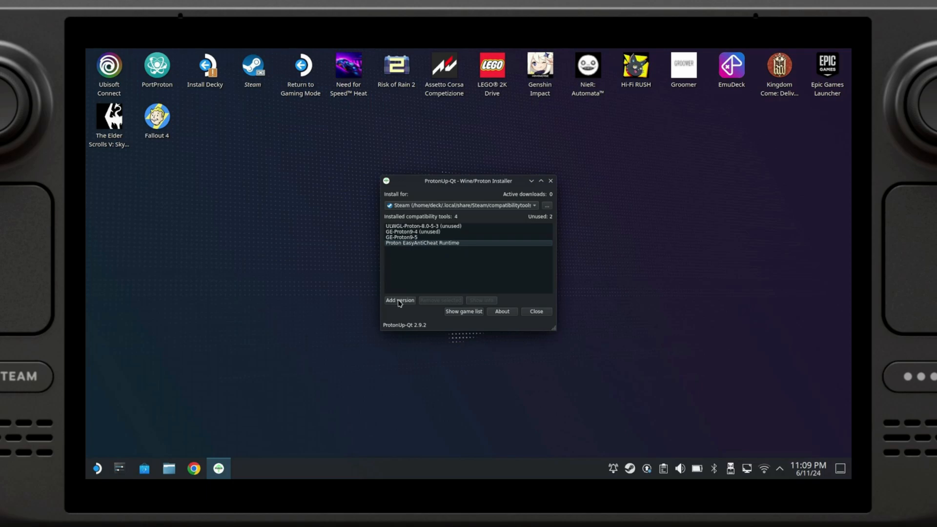
{"action": "left_click", "coordinate": [399, 299]}
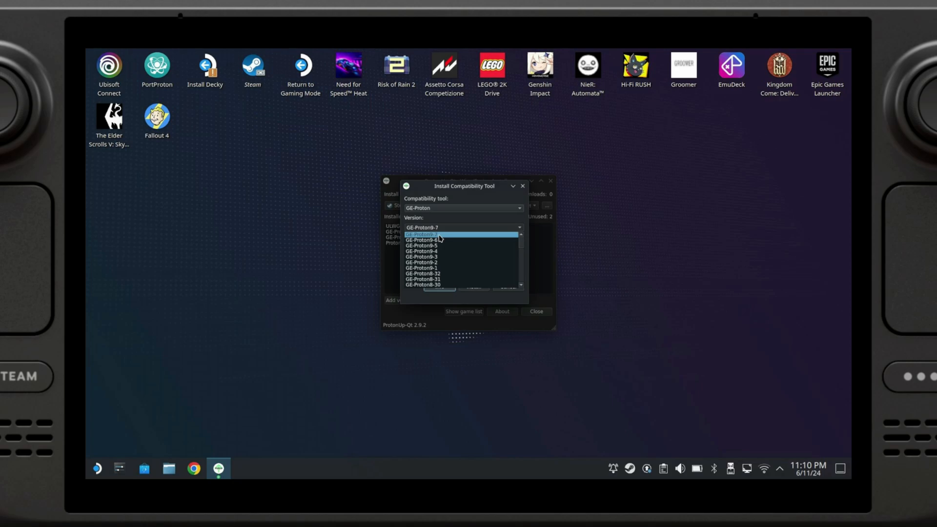
{"action": "left_click", "coordinate": [422, 227]}
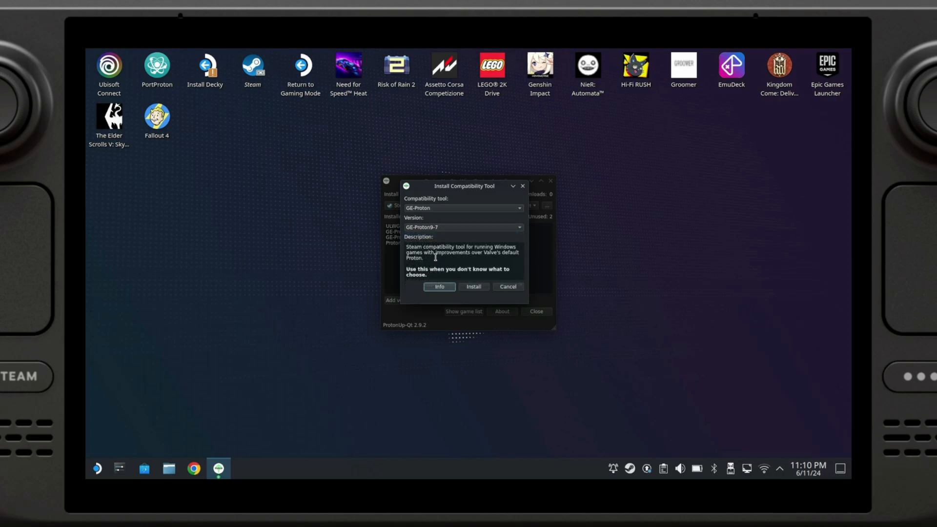
{"action": "mouse_move", "coordinate": [427, 217]}
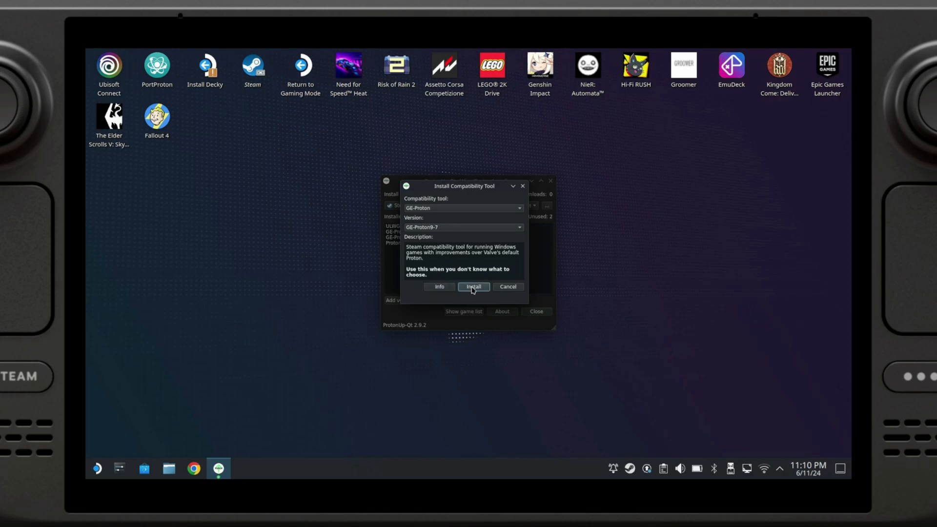
{"action": "left_click", "coordinate": [473, 286]}
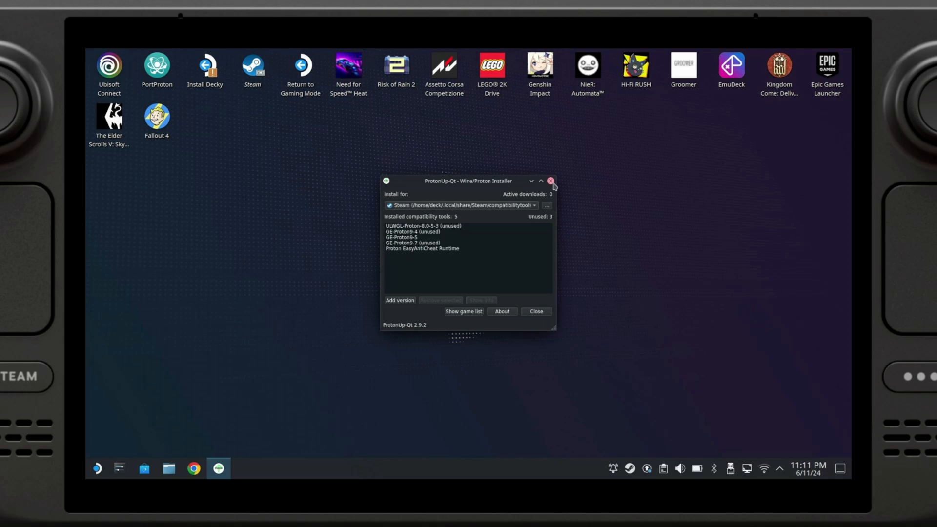
Close ProtonUp-Qt and open the Decky plugins panel from Gaming Mode's Quick Access menu.
{"action": "left_click", "coordinate": [550, 182]}
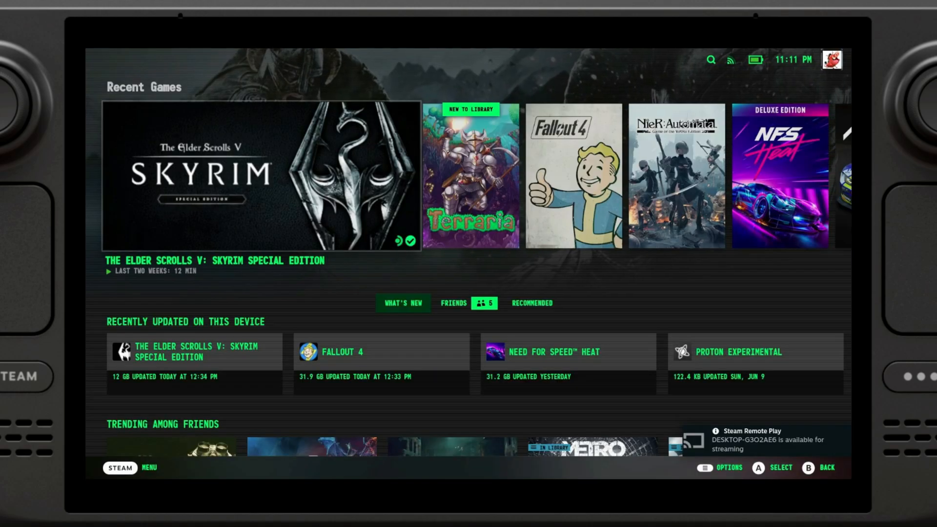
{"action": "left_click", "coordinate": [668, 228]}
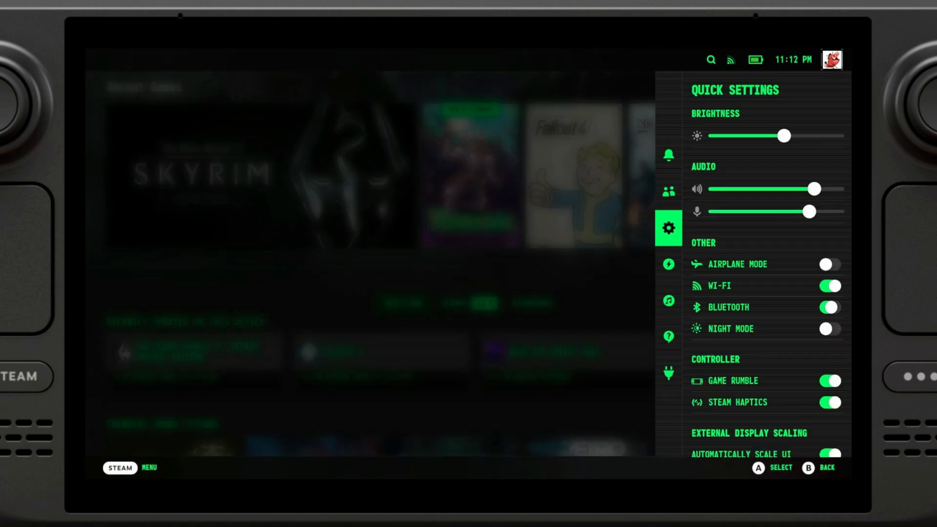
{"action": "left_click", "coordinate": [668, 264]}
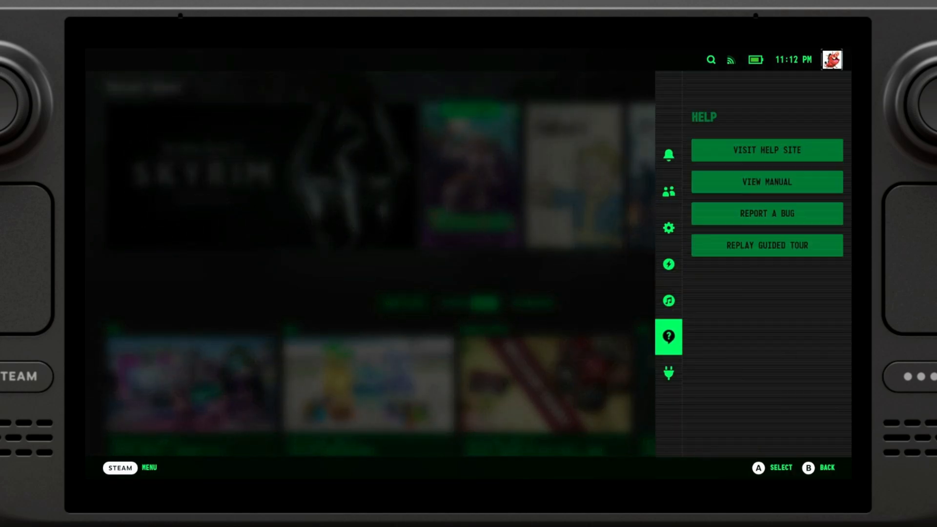
{"action": "left_click", "coordinate": [668, 372]}
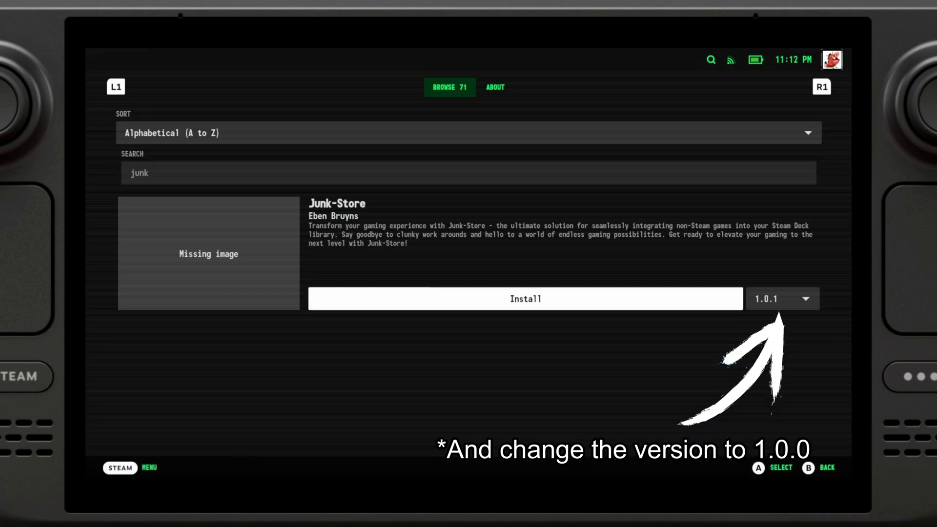
Install the Junk-Store plugin, reload its scripts and install the Proton BattlEye Runtime to the internal drive.
{"action": "left_click", "coordinate": [525, 299]}
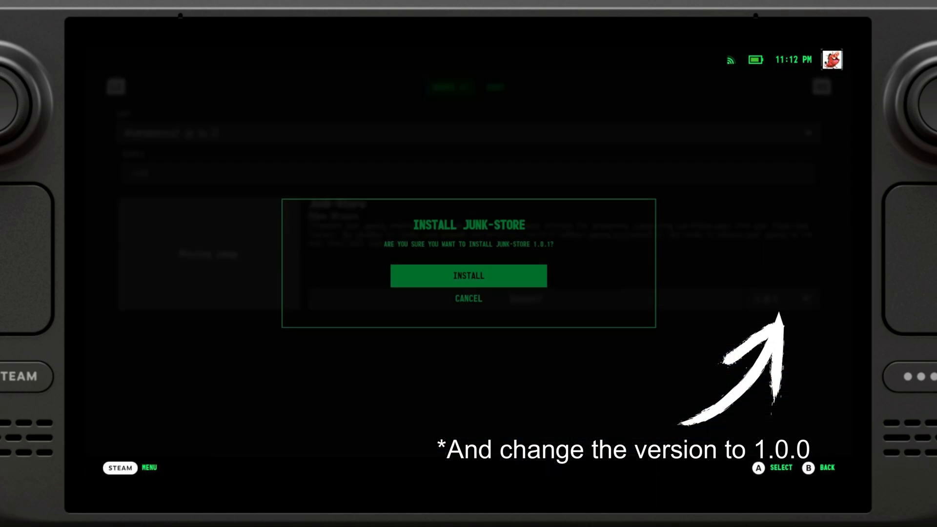
{"action": "left_click", "coordinate": [468, 275]}
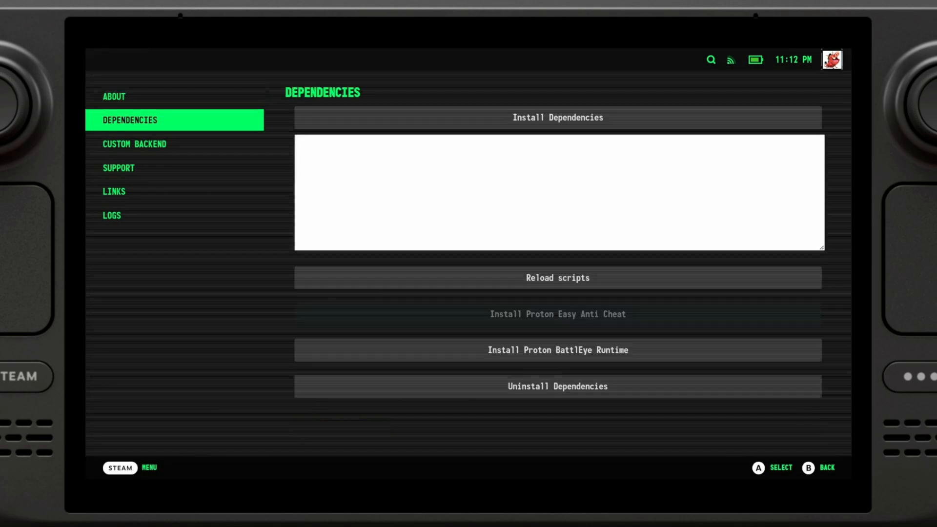
{"action": "mouse_move", "coordinate": [555, 277]}
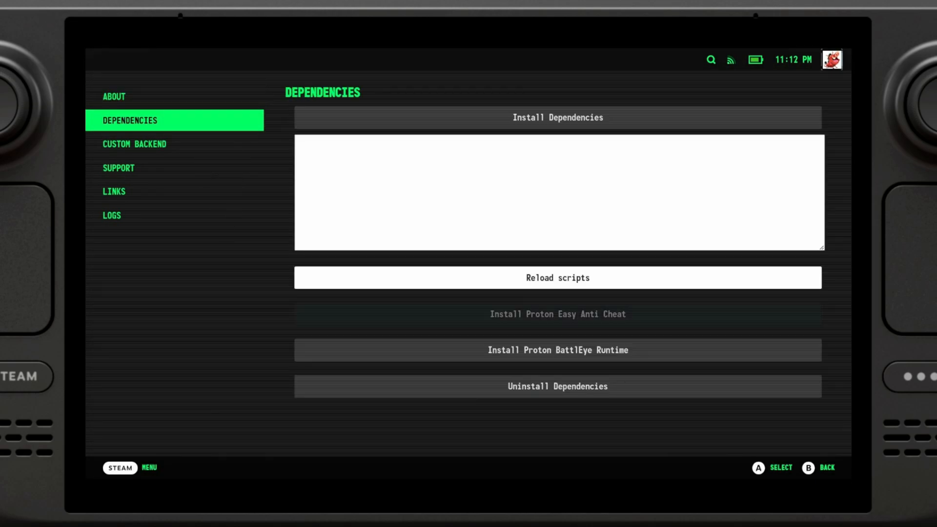
{"action": "left_click", "coordinate": [556, 117]}
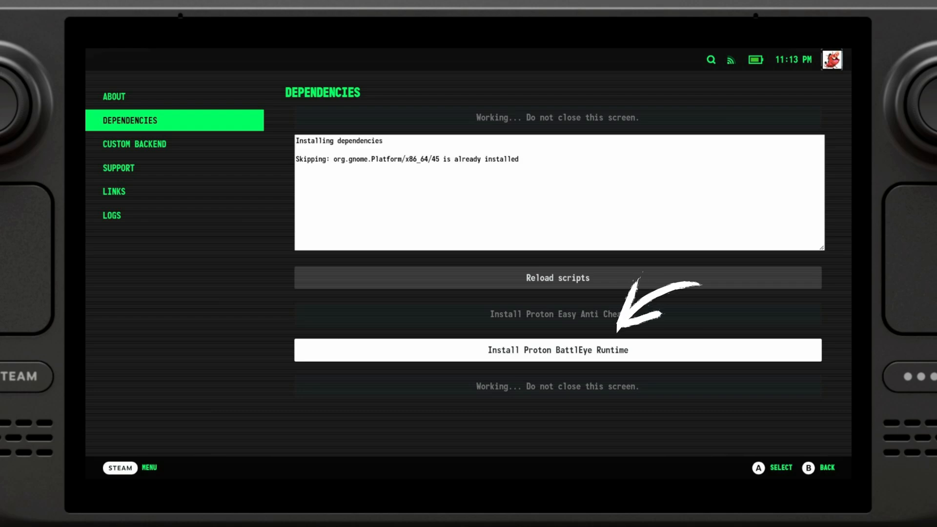
{"action": "left_click", "coordinate": [557, 350]}
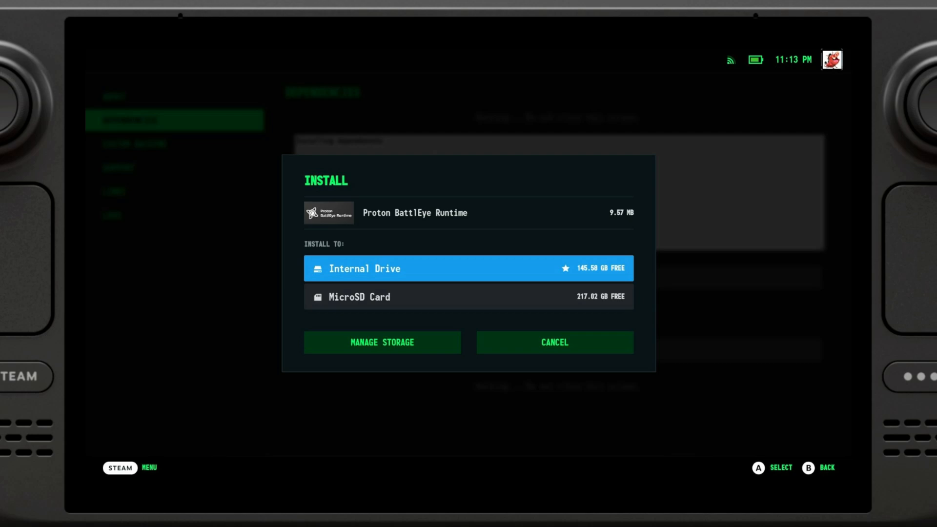
{"action": "left_click", "coordinate": [468, 267]}
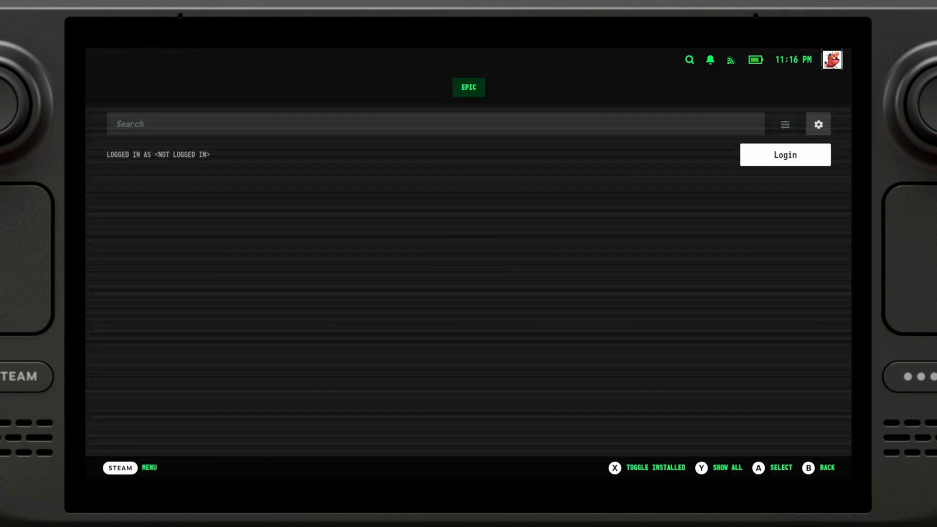
Log in to Epic and launch the Epic Games Login shortcut with Play.
{"action": "left_click", "coordinate": [785, 154]}
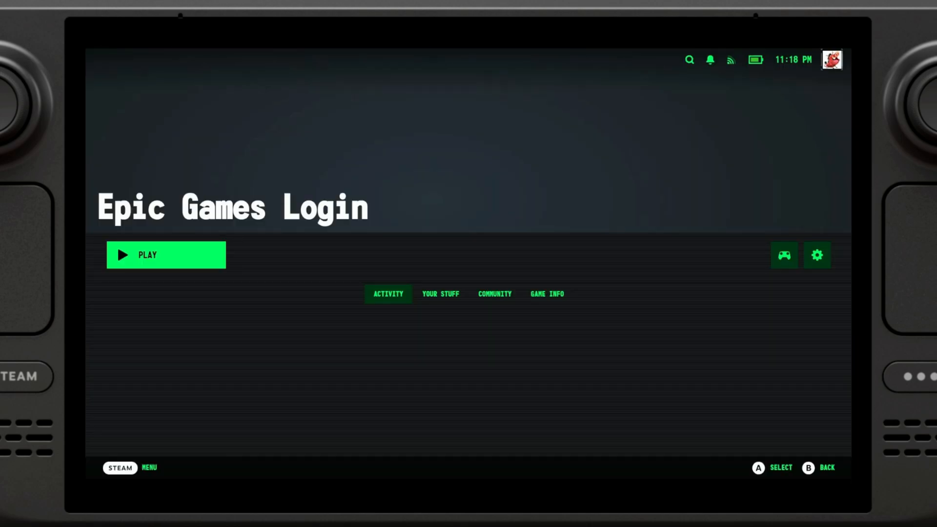
{"action": "left_click", "coordinate": [166, 255]}
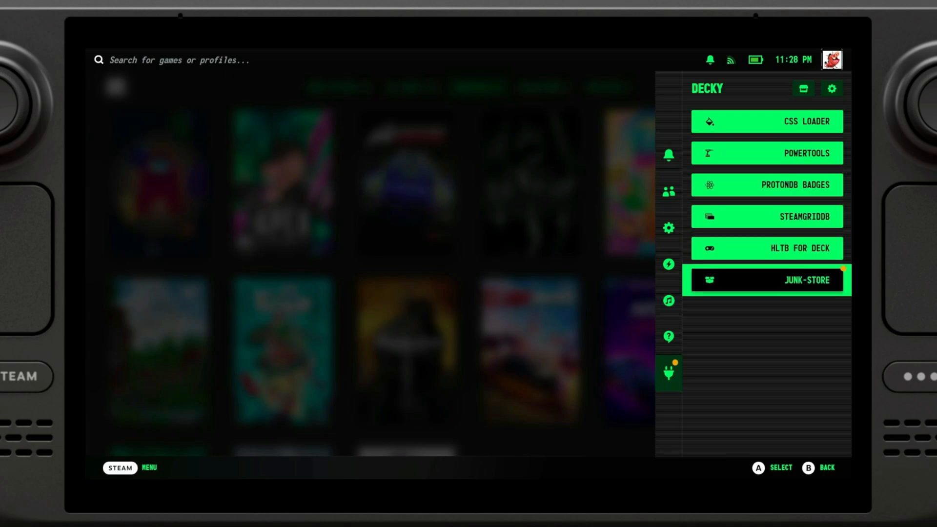
Browse the Junk-Store Games library of the Epic account down to Jotun Valhalla Edition.
{"action": "left_click", "coordinate": [765, 280]}
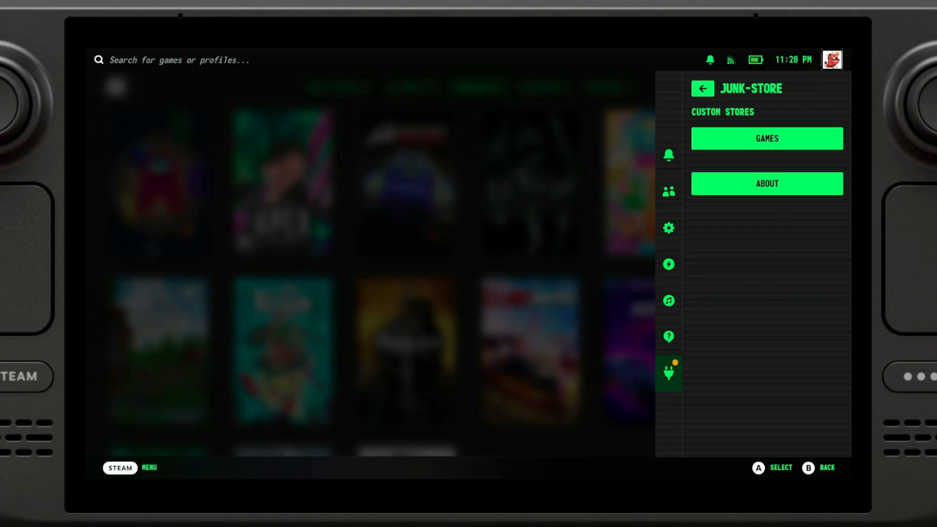
{"action": "mouse_move", "coordinate": [767, 137]}
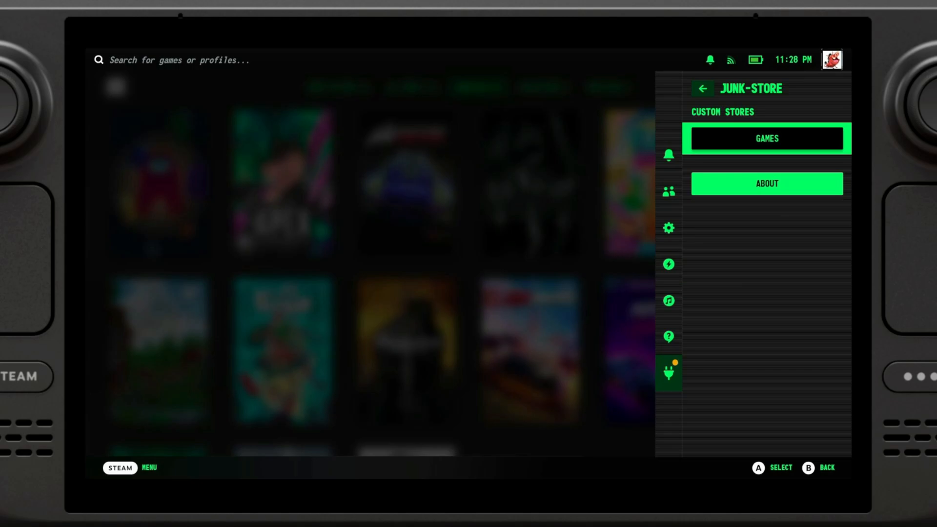
{"action": "left_click", "coordinate": [767, 137]}
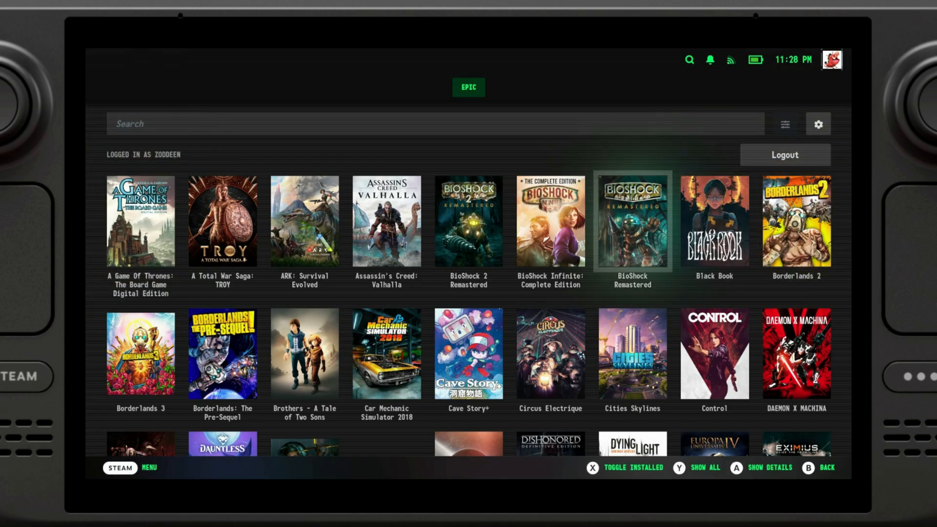
{"action": "scroll", "scroll_direction": "down", "scroll_amount": 3}
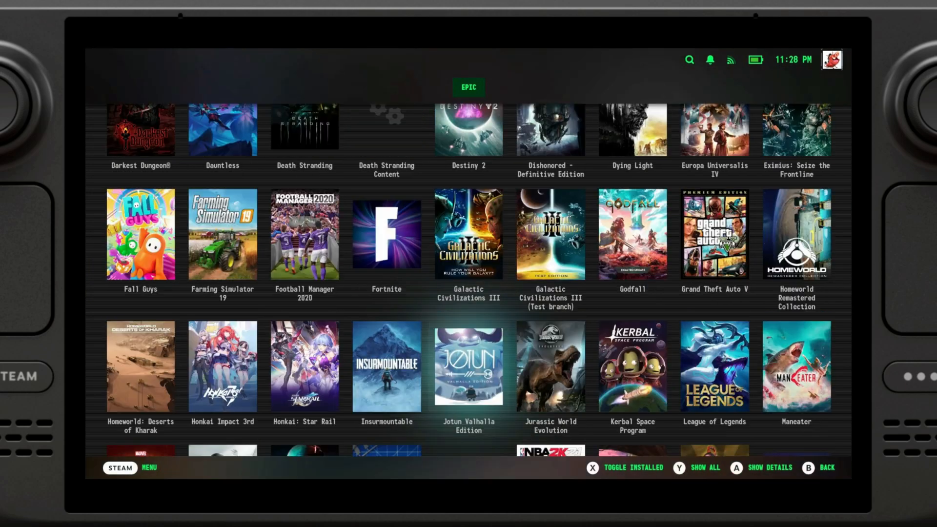
{"action": "scroll", "scroll_direction": "down", "scroll_amount": 3}
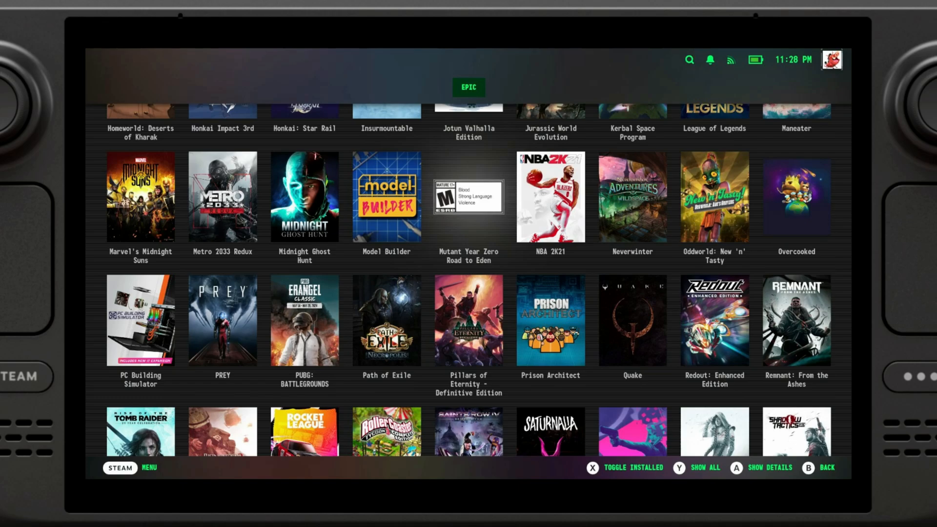
{"action": "scroll", "scroll_direction": "down", "scroll_amount": 3}
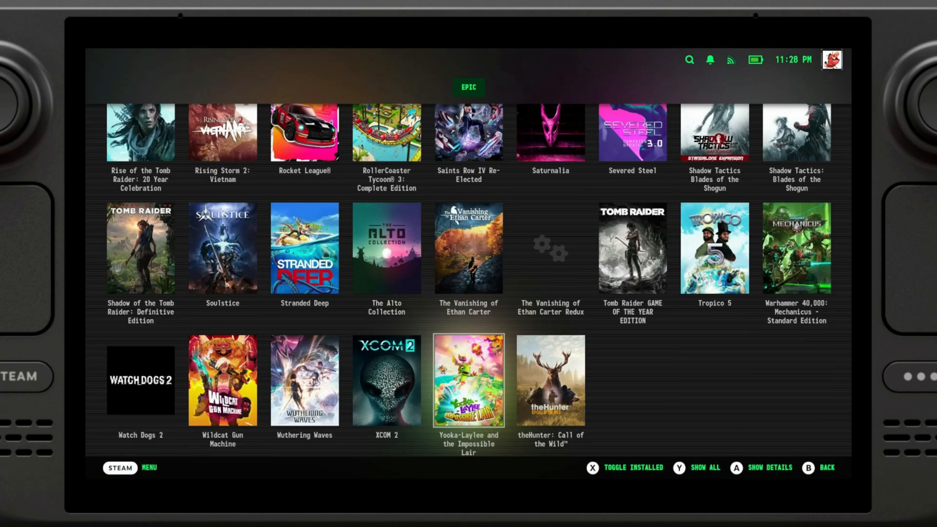
{"action": "scroll", "scroll_direction": "up", "scroll_amount": 3}
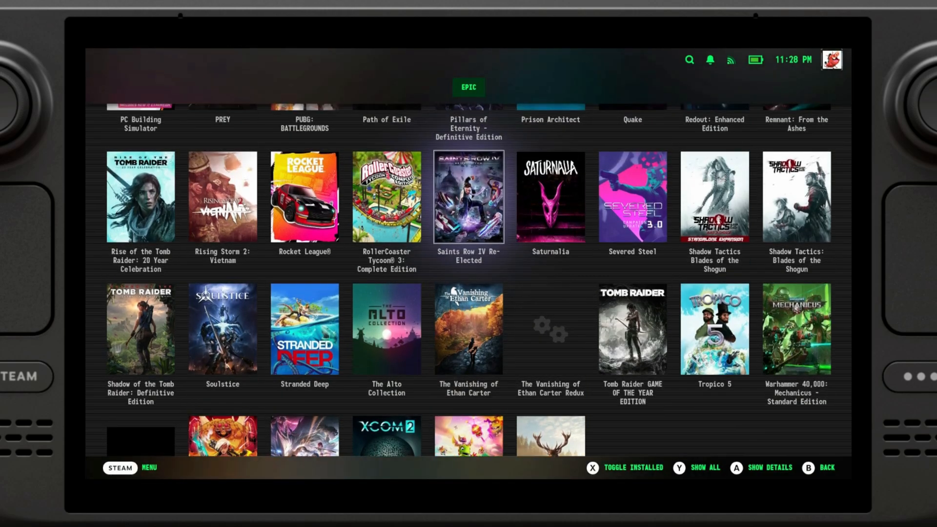
{"action": "scroll", "scroll_direction": "up", "scroll_amount": 3}
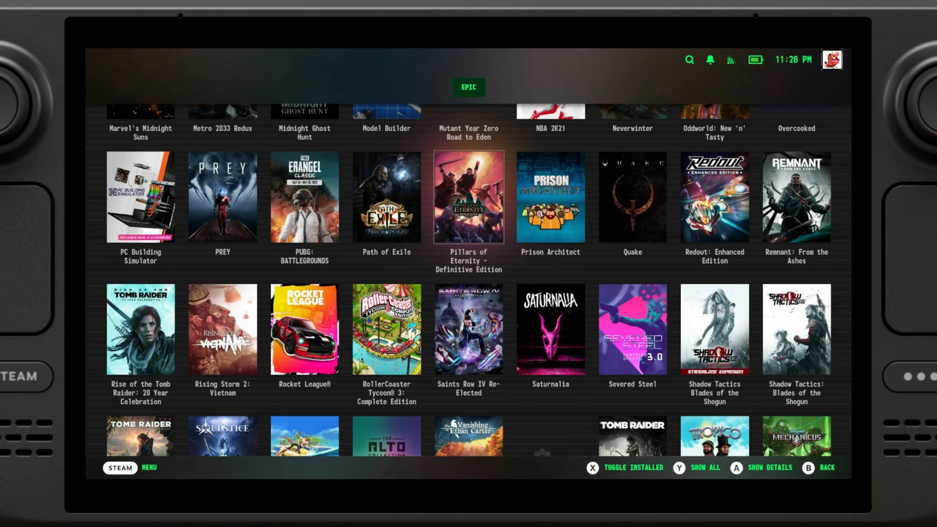
{"action": "scroll", "scroll_direction": "up", "scroll_amount": 3}
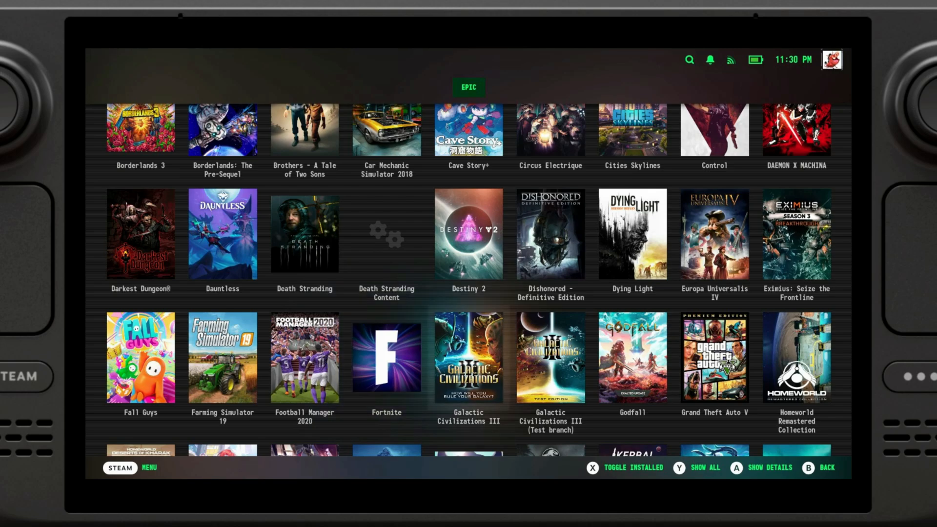
{"action": "scroll", "scroll_direction": "up", "scroll_amount": 3}
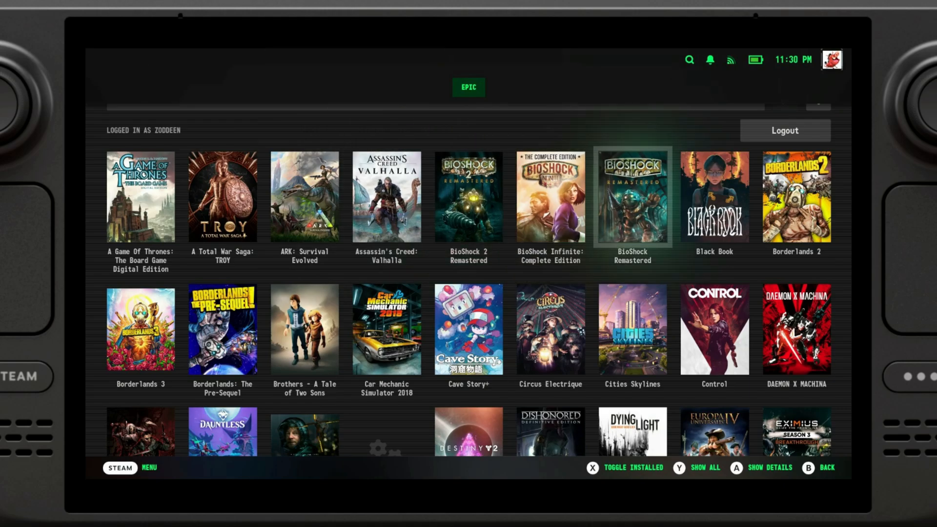
{"action": "mouse_move", "coordinate": [304, 196]}
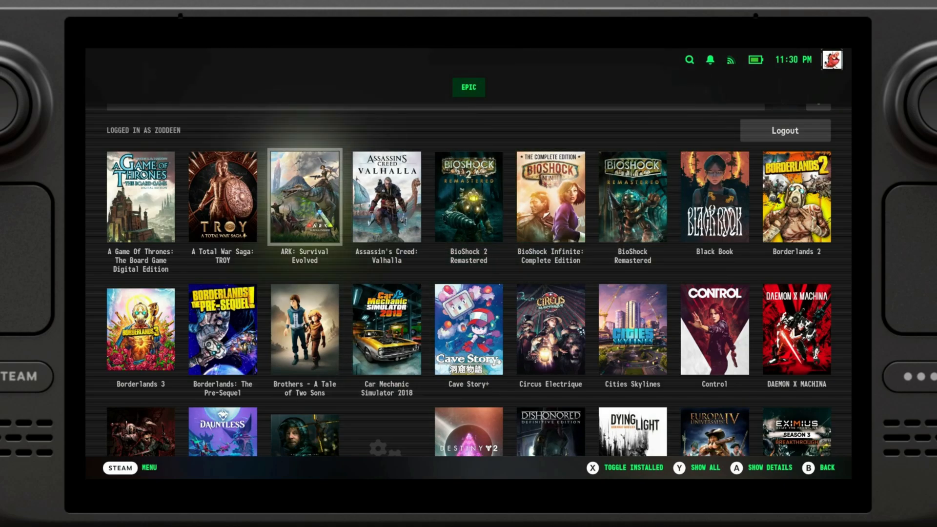
{"action": "scroll", "scroll_direction": "down", "scroll_amount": 3}
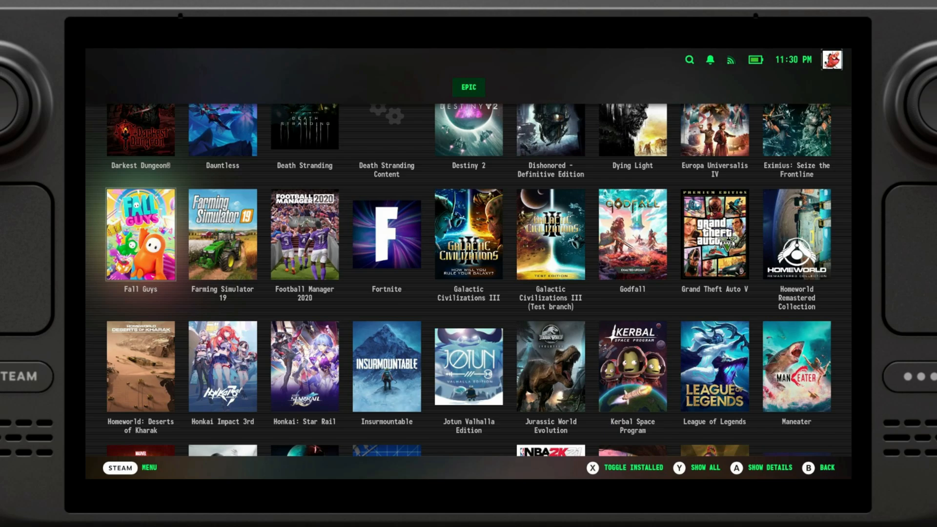
{"action": "scroll", "scroll_direction": "down", "scroll_amount": 3}
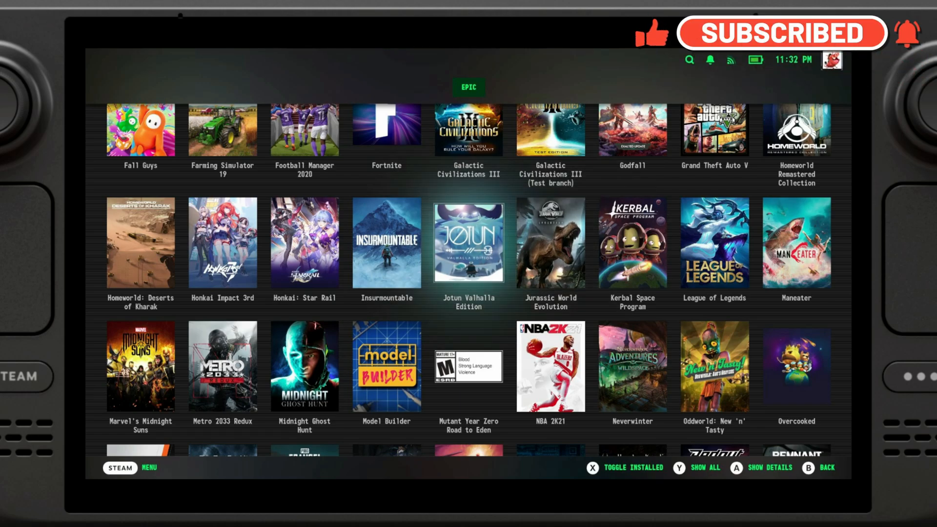
Install Jotun Valhalla Edition from its Junk-Store details page.
{"action": "left_click", "coordinate": [468, 244]}
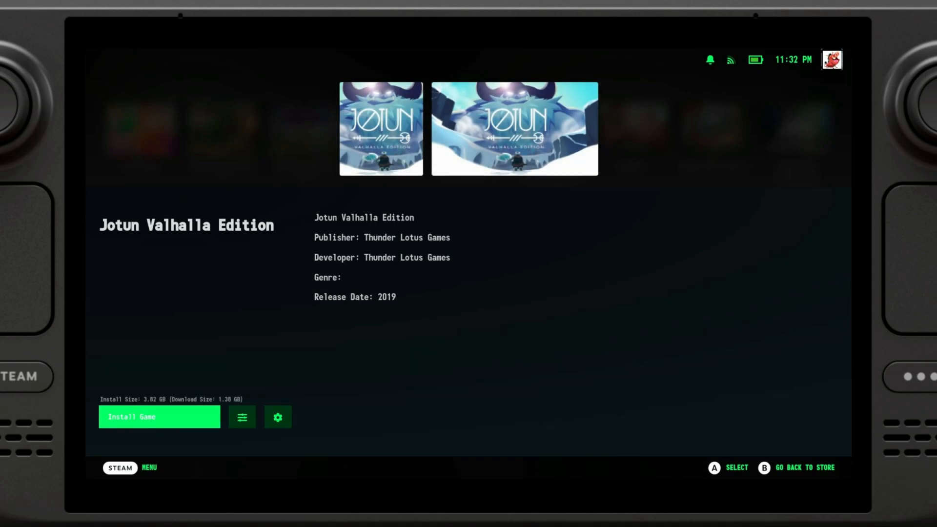
{"action": "left_click", "coordinate": [159, 417]}
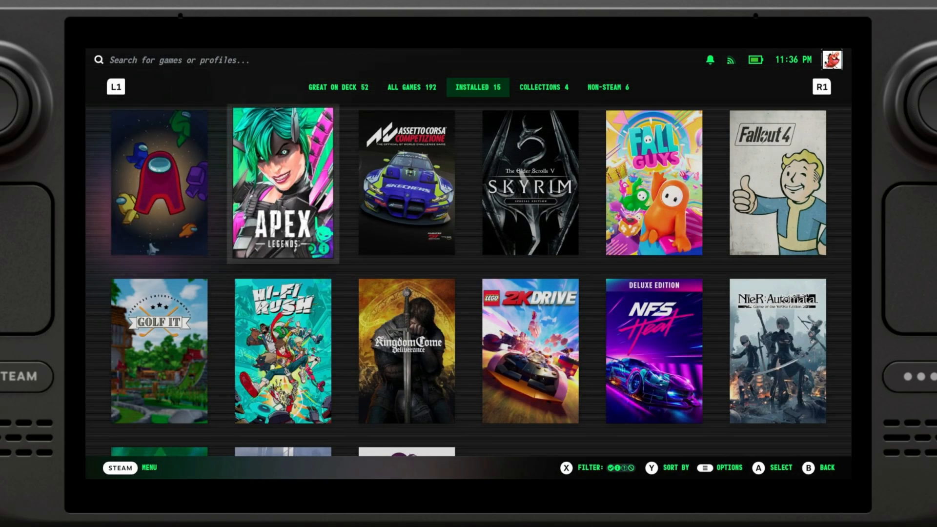
Find Jotun Valhalla Edition under Non-Steam games and bring up its Properties.
{"action": "left_click", "coordinate": [607, 87]}
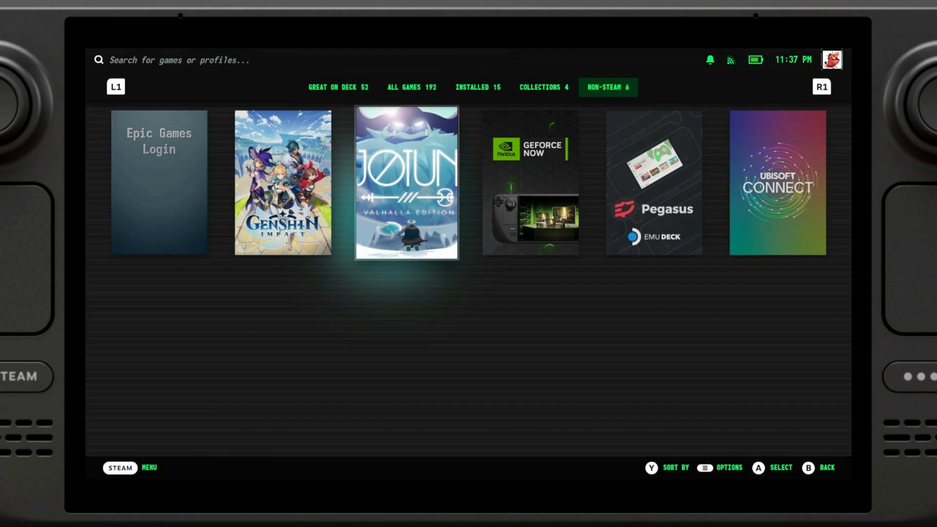
{"action": "left_click", "coordinate": [406, 184]}
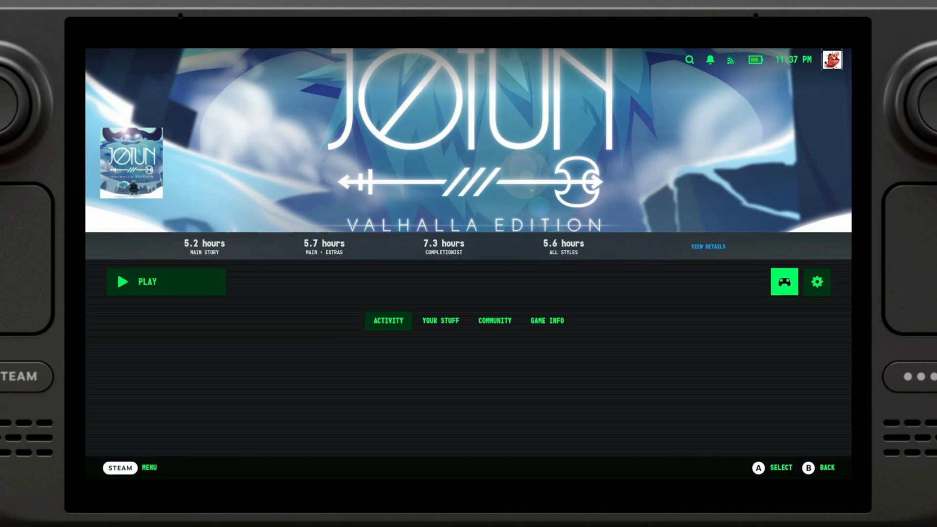
{"action": "left_click", "coordinate": [817, 281]}
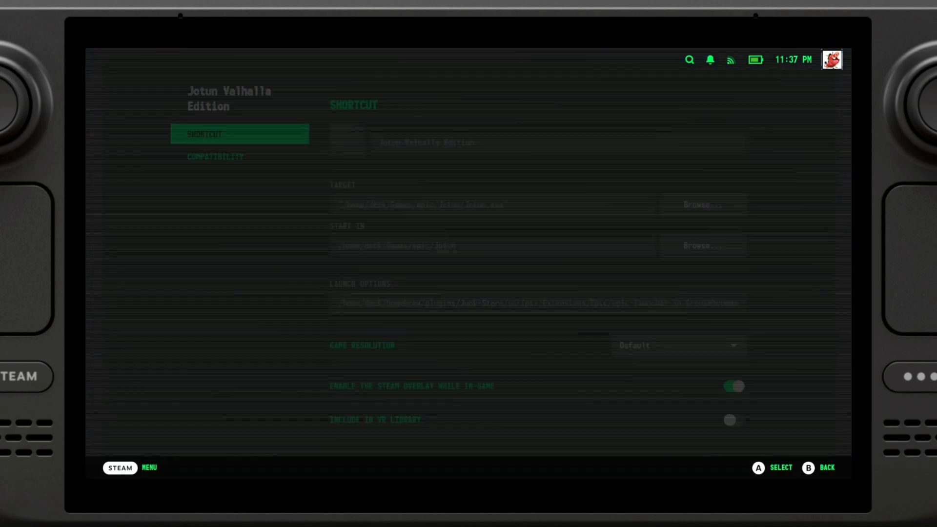
Force the GE-Proton9-7 compatibility tool for Jotun in Compatibility settings.
{"action": "left_click", "coordinate": [215, 156]}
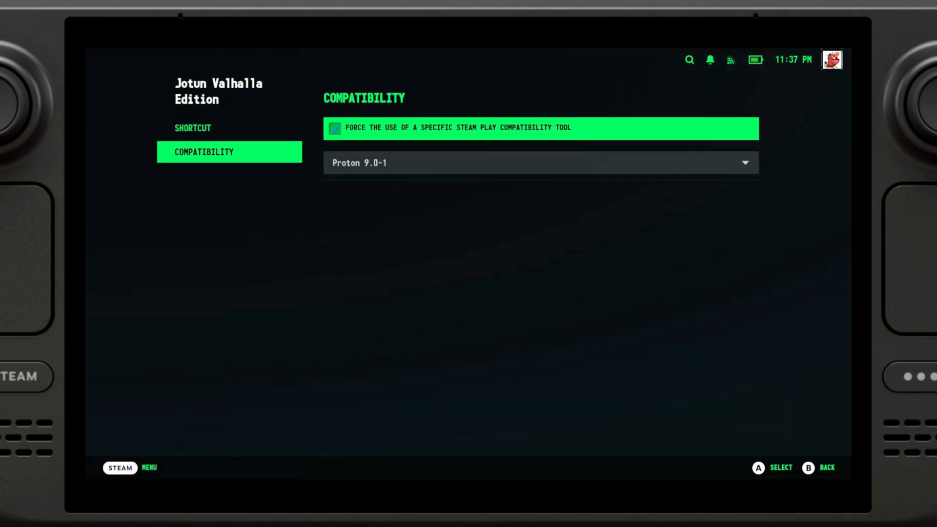
{"action": "left_click", "coordinate": [333, 127]}
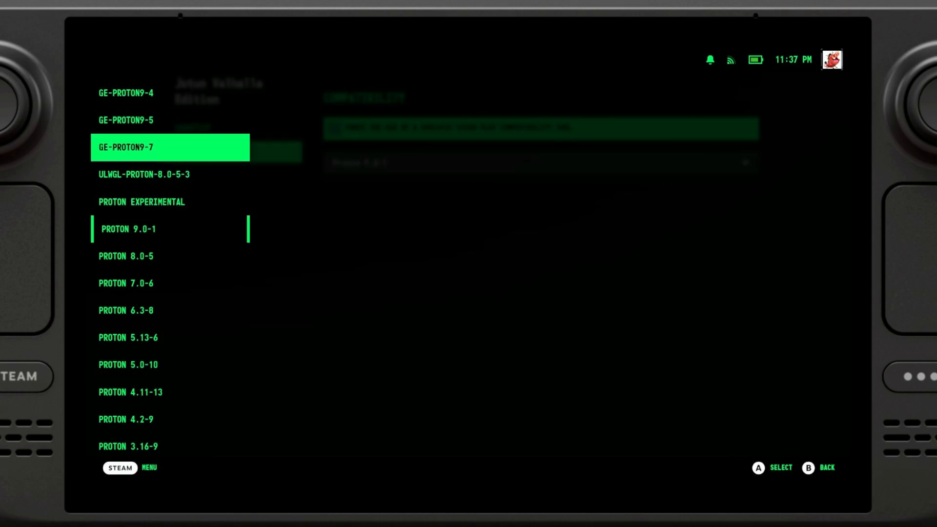
{"action": "left_click", "coordinate": [169, 148]}
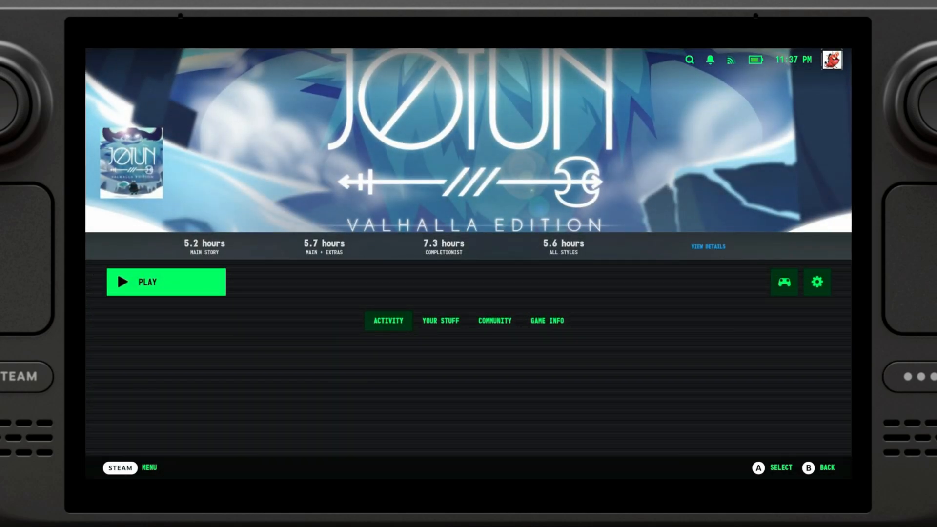
Launch Jotun Valhalla Edition and start a New Game from the title menu.
{"action": "left_click", "coordinate": [166, 281]}
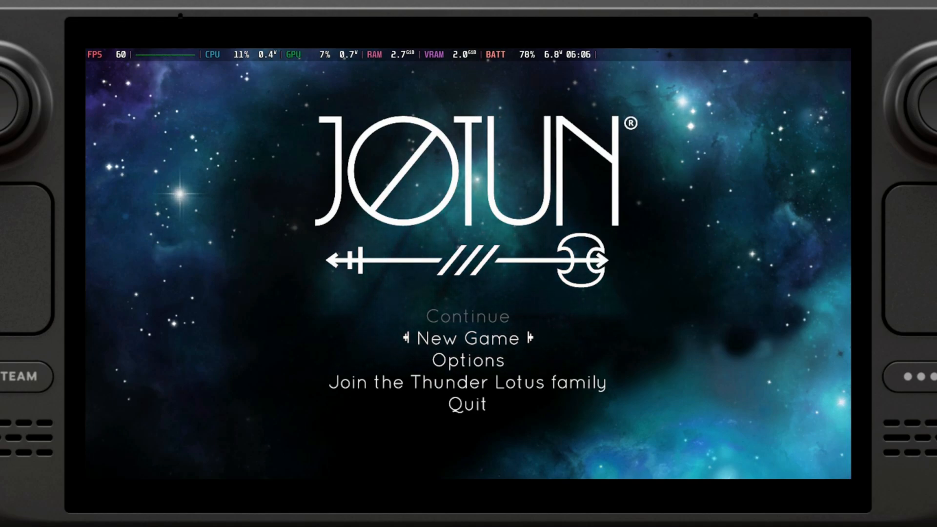
{"action": "left_click", "coordinate": [470, 338]}
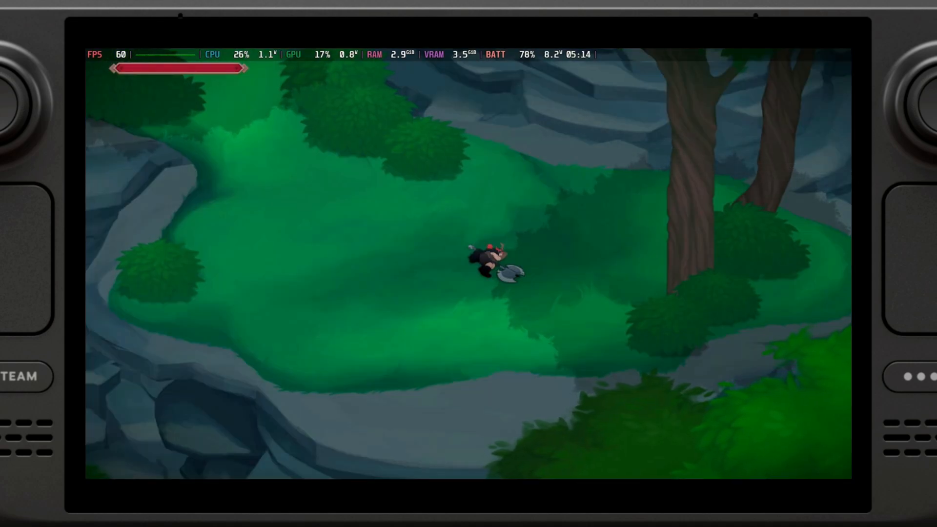